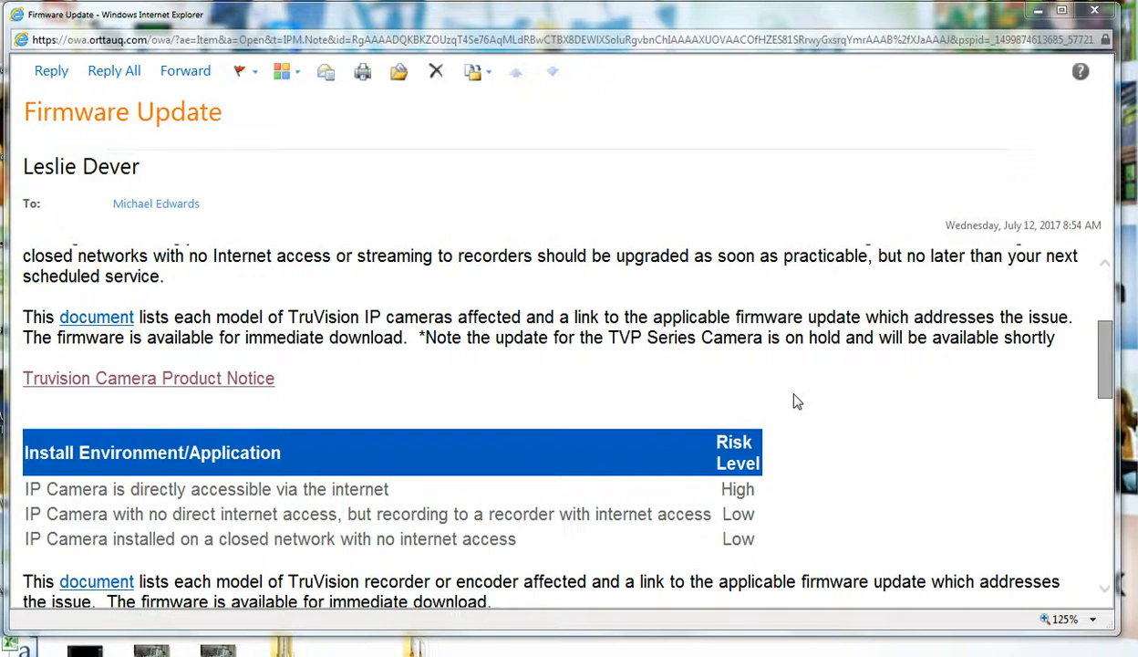
mouse_move(449, 313)
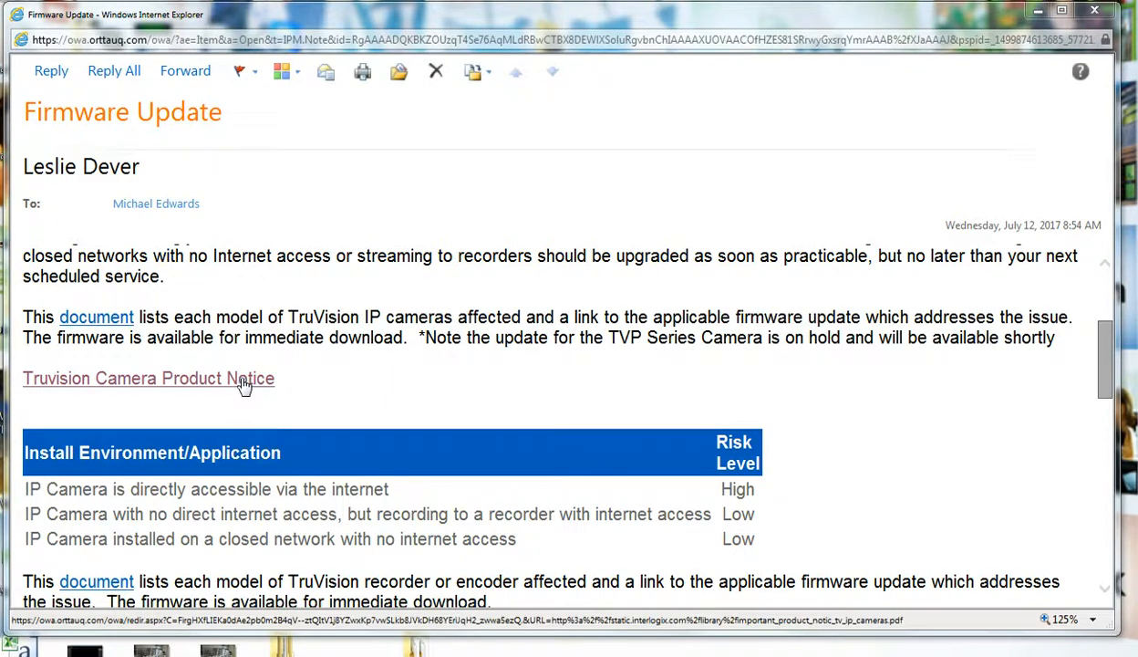
Open the 'Truvision Camera Product Notice' link in the Firmware Update email
left_click(149, 378)
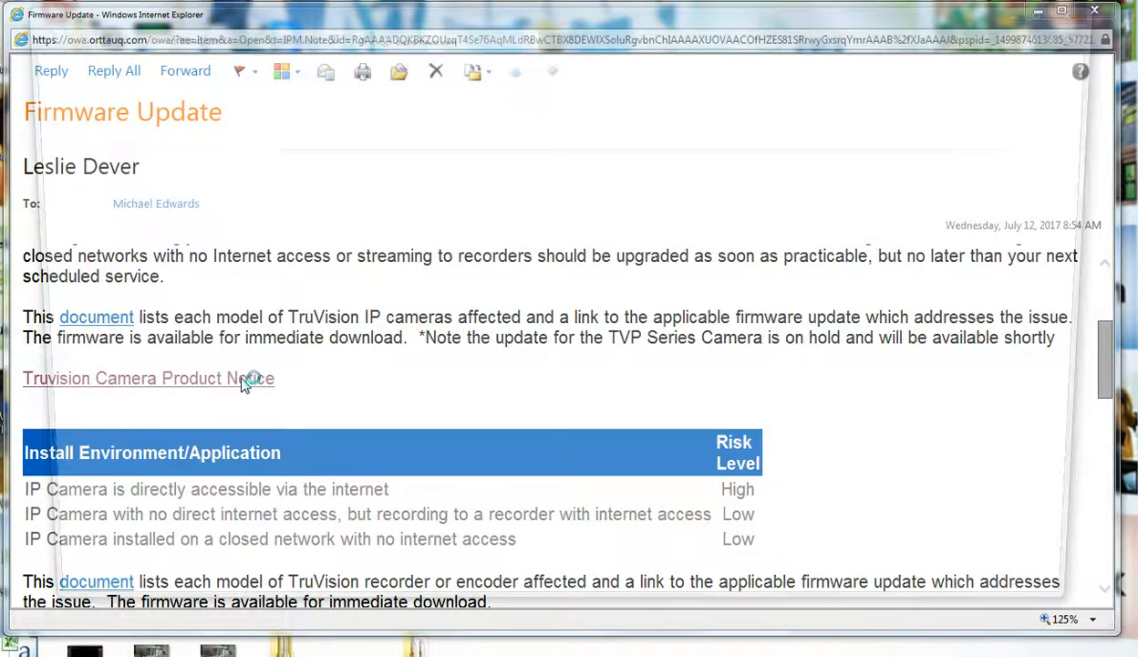
left_click(133, 377)
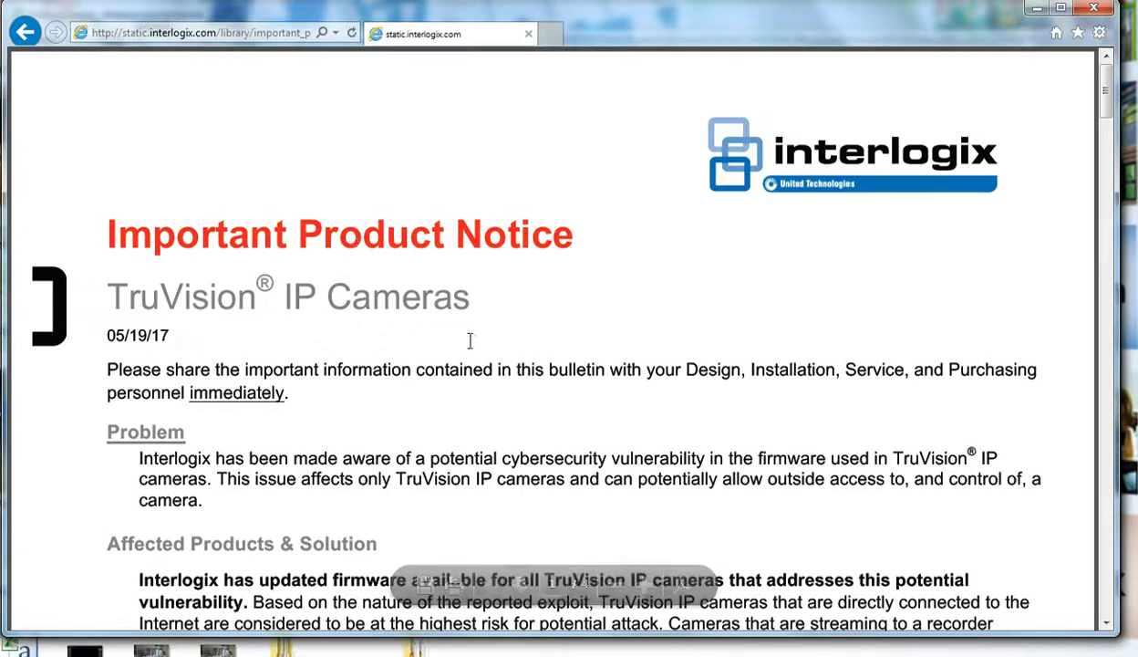
scroll("down", 3)
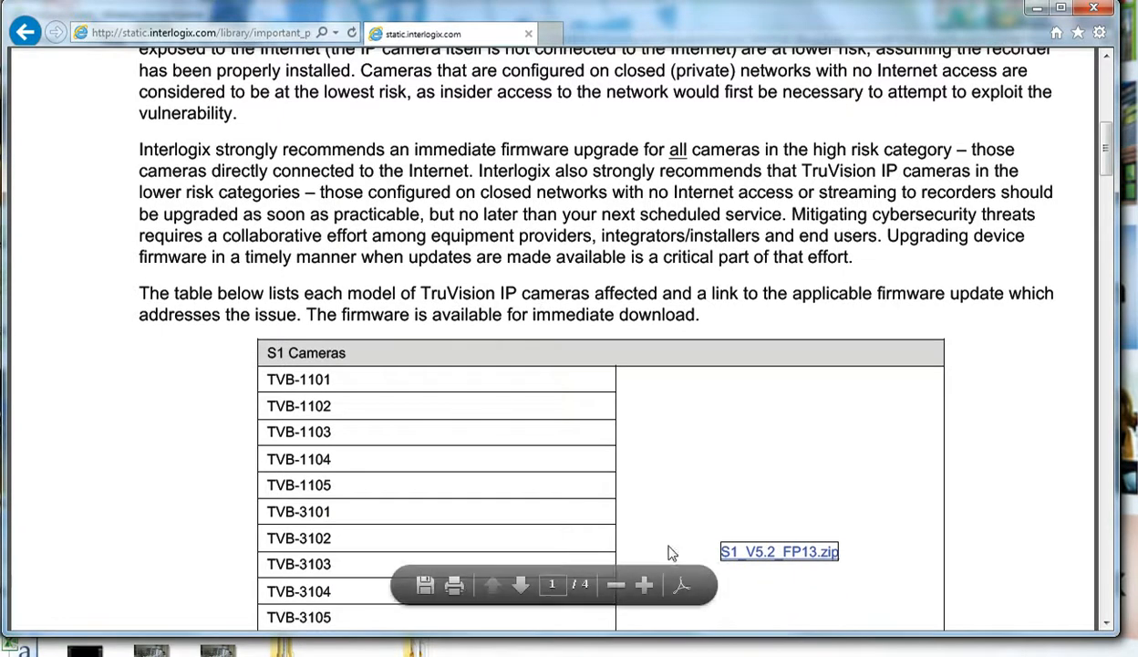
mouse_move(609, 420)
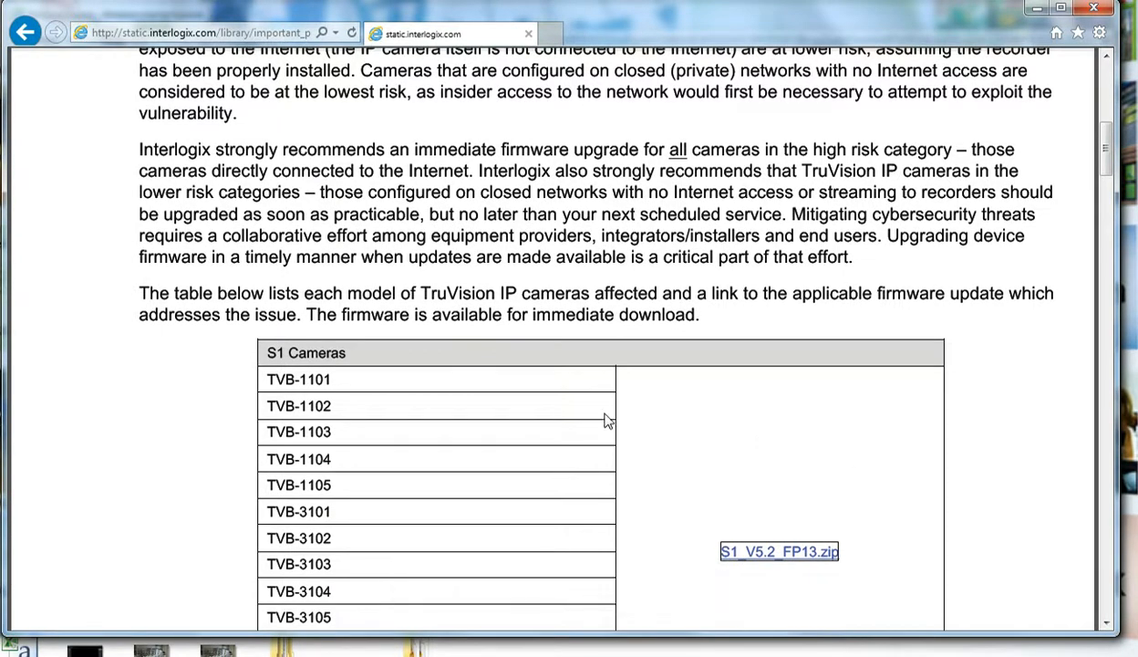
scroll("down", 3)
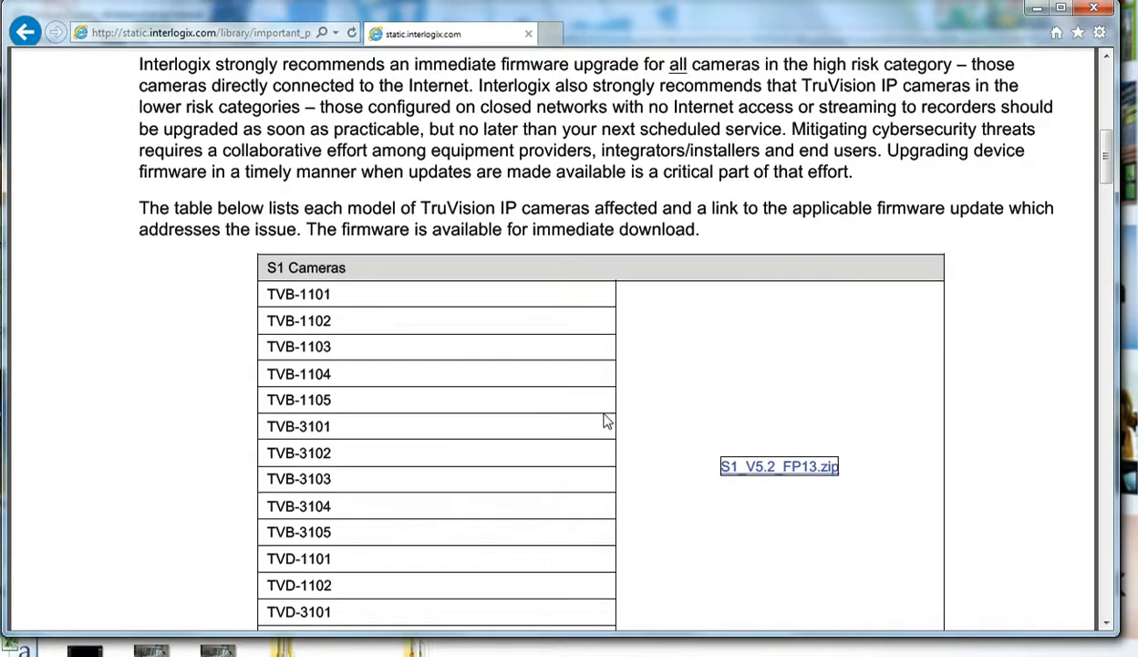
scroll("down", 3)
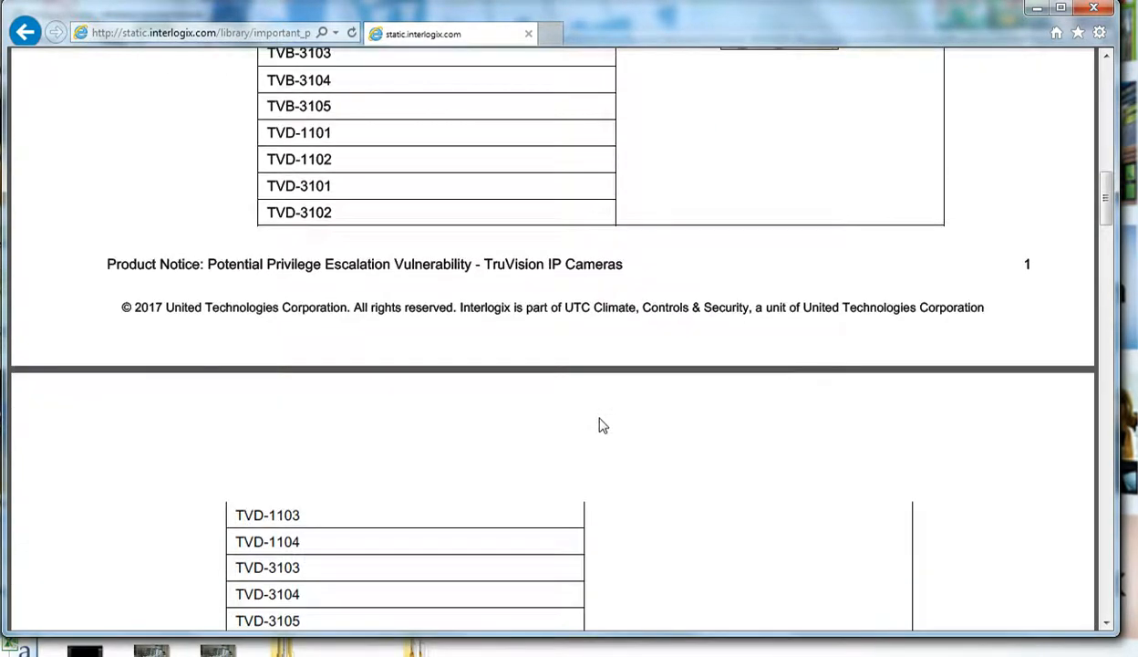
scroll("down", 3)
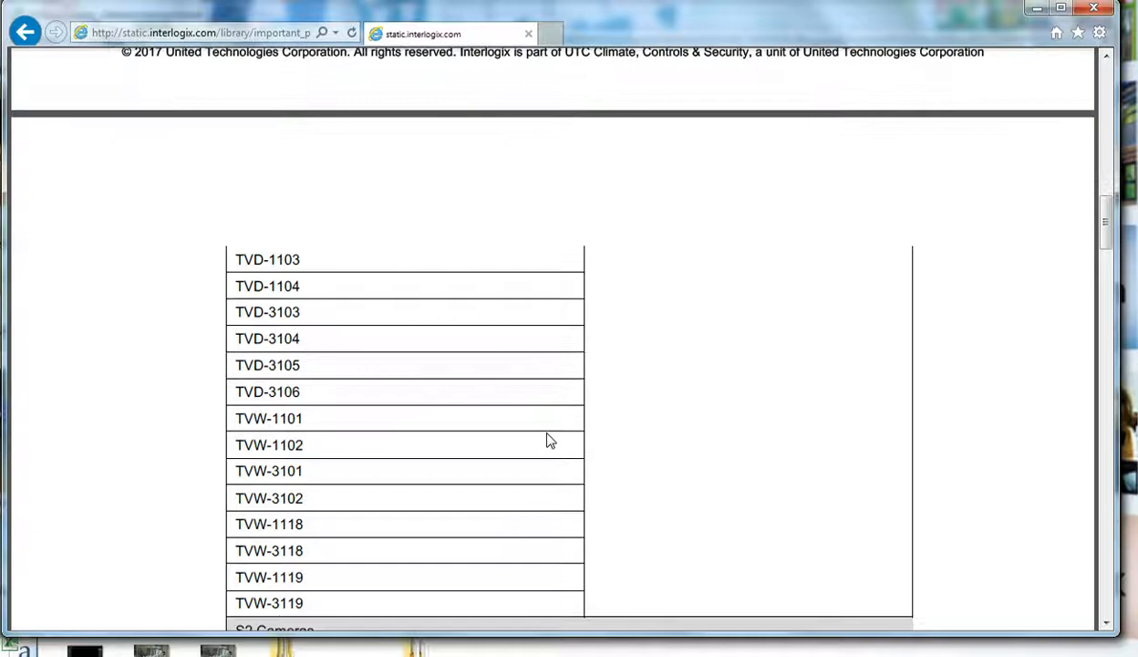
scroll("down", 3)
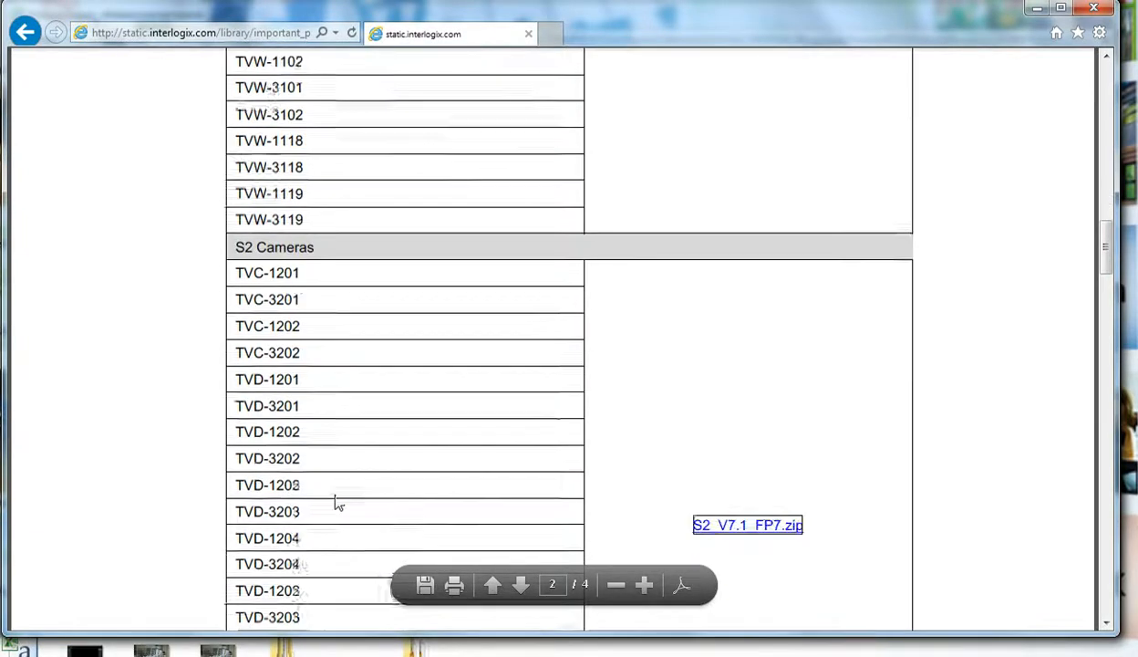
scroll("down", 3)
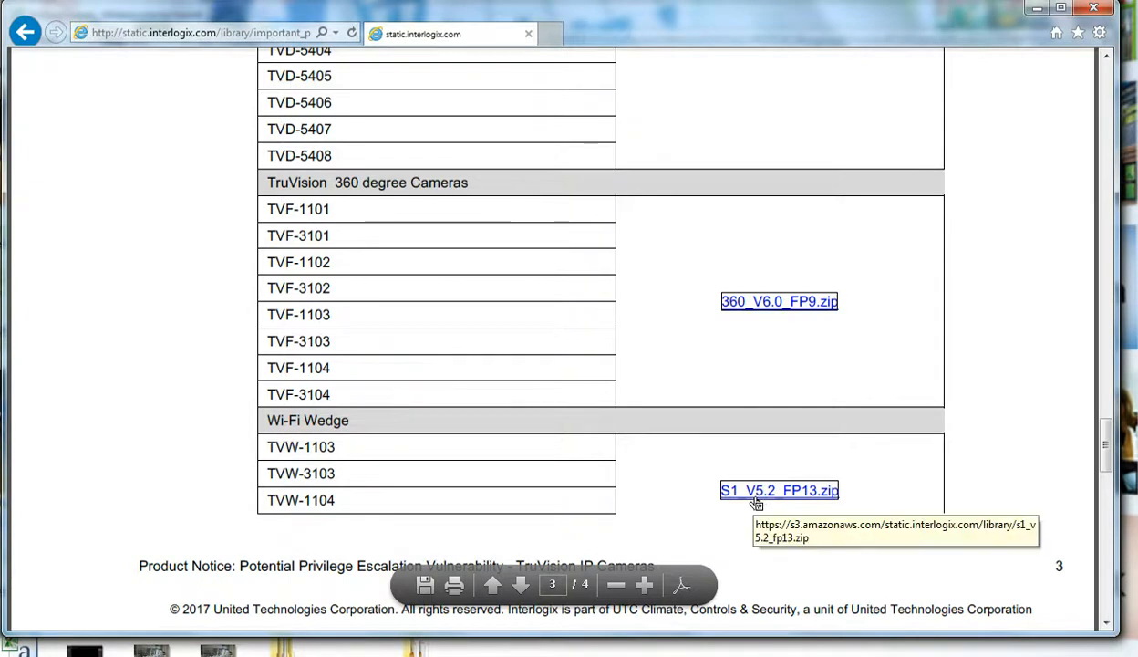
Download the S1_V5.2_FP13.zip firmware archive from the product notice link
left_click(779, 491)
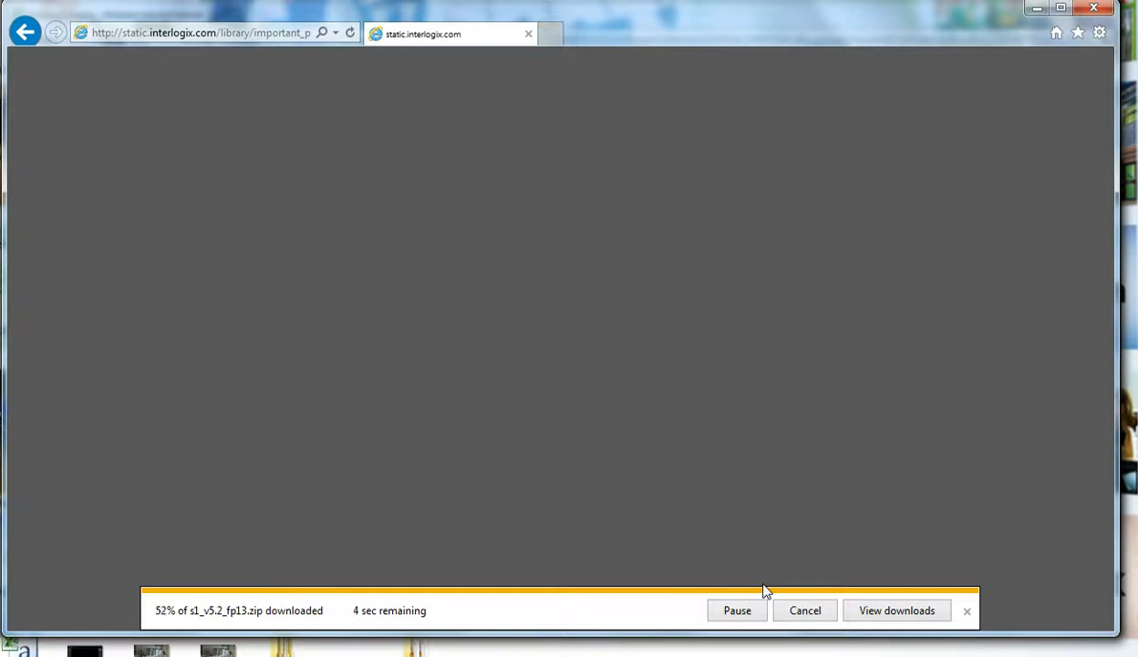
mouse_move(397, 599)
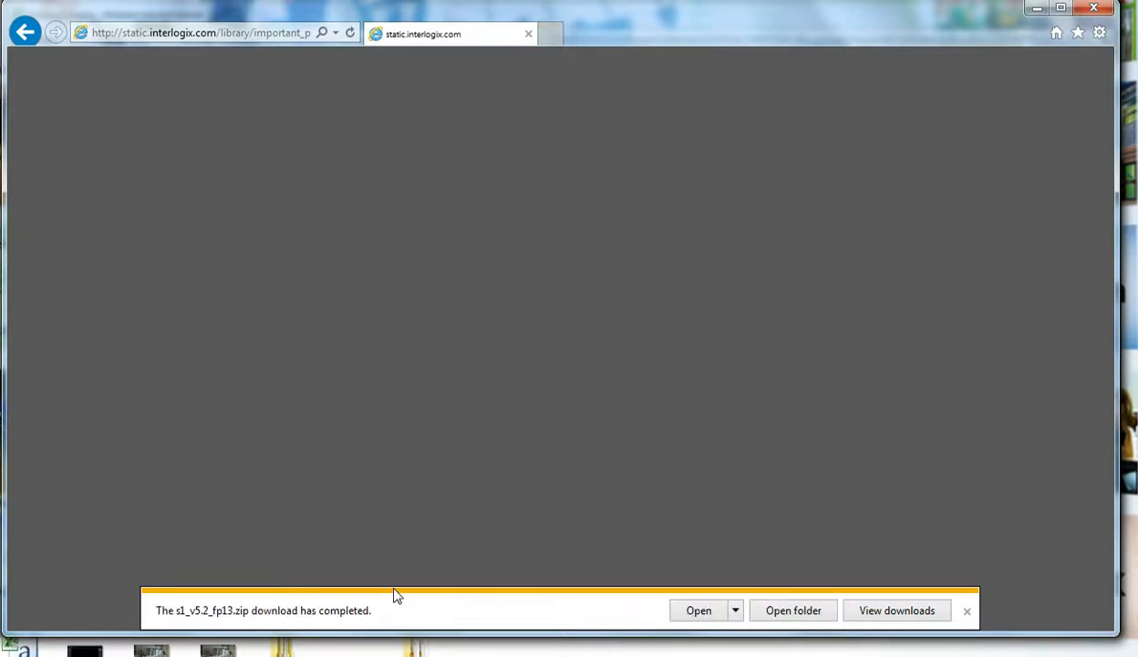
Show the downloaded s1_v5.2_fp13.zip archive in its Downloads folder
left_click(792, 610)
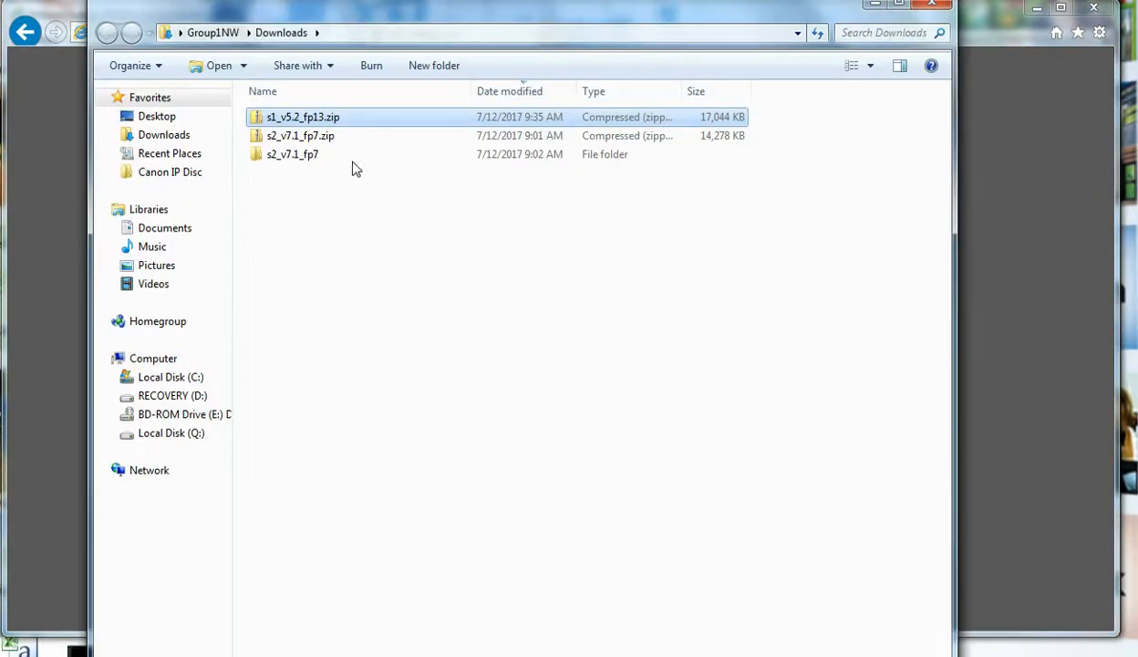
left_click(149, 470)
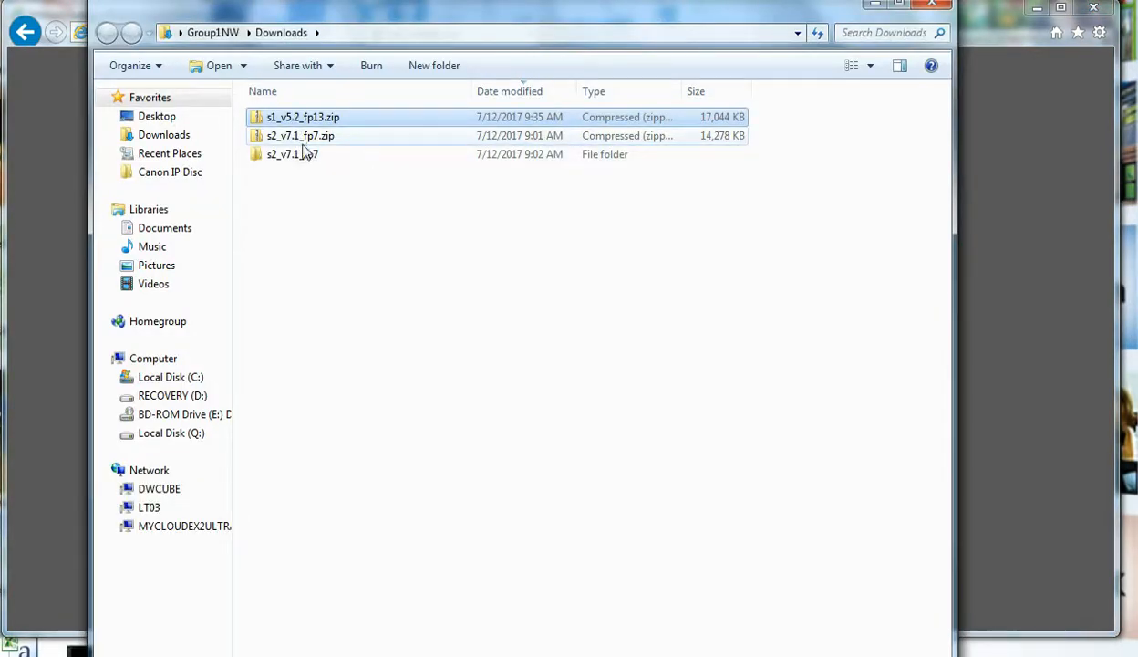
left_click(292, 153)
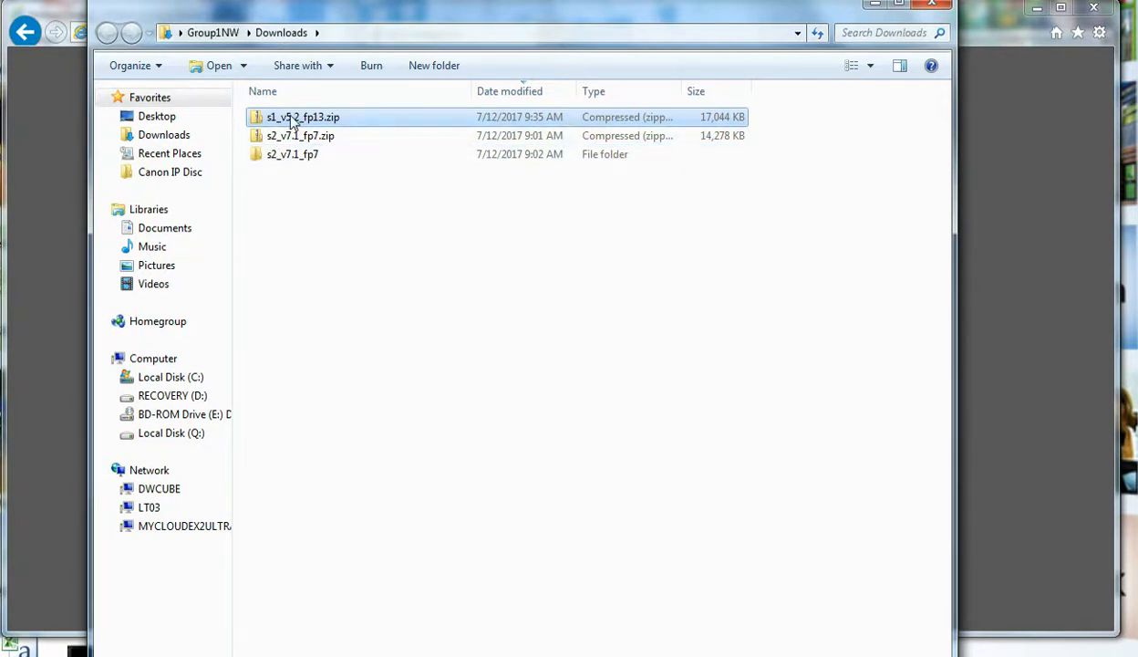
Extract s1_v5.2_fp13.zip into its own folder, then close Explorer
right_click(302, 116)
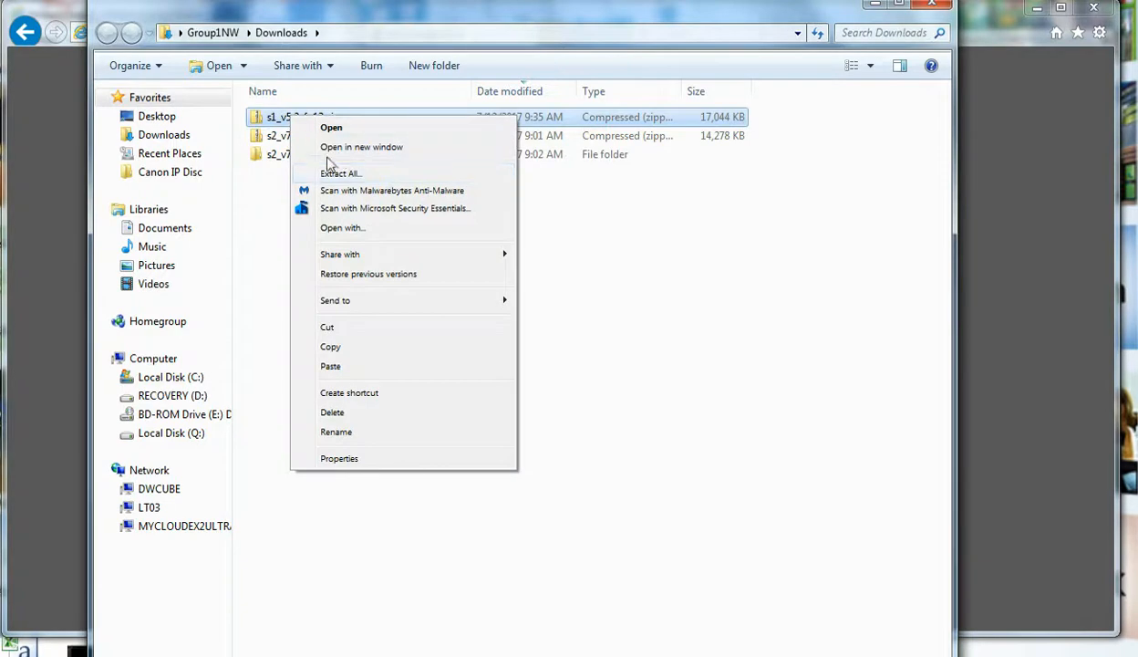
left_click(340, 173)
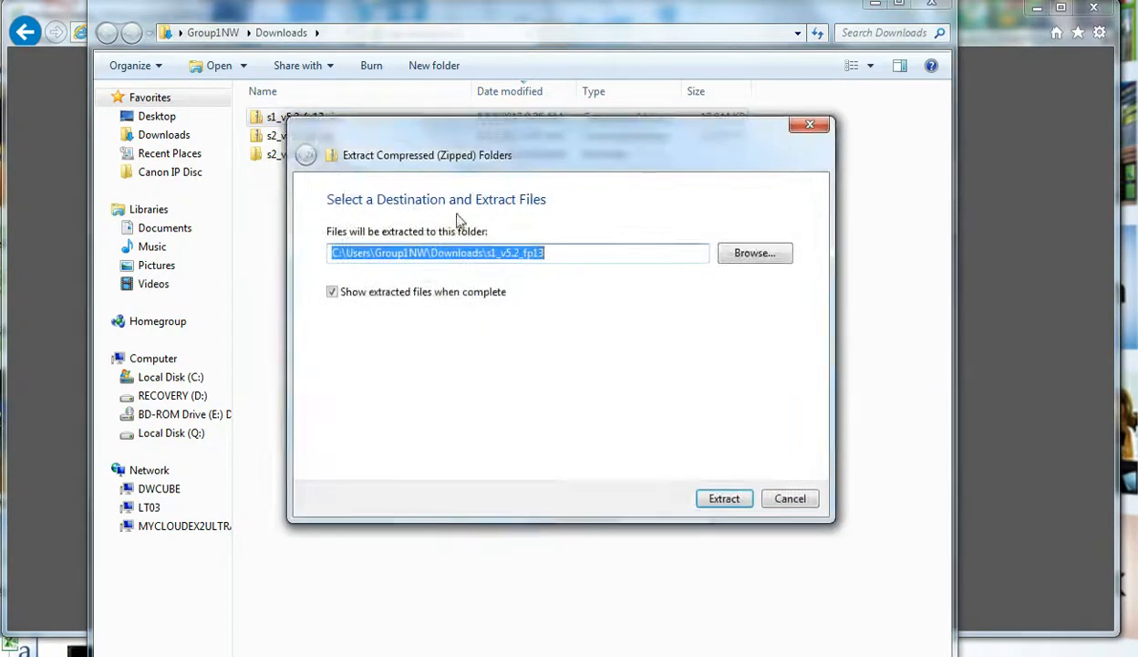
left_click(724, 498)
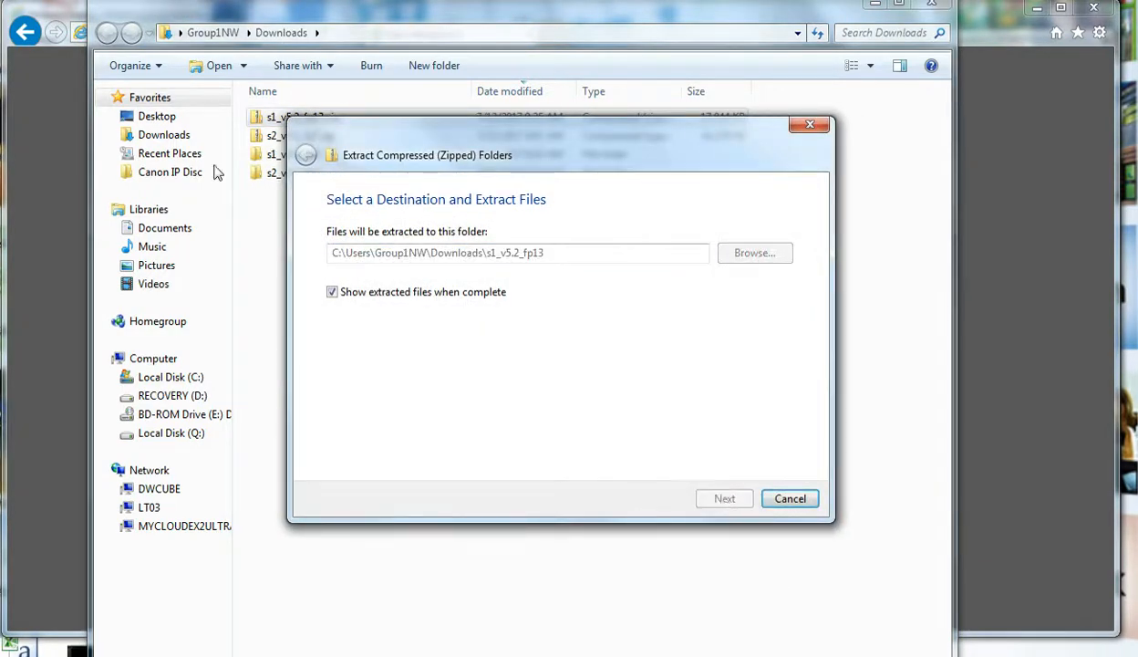
left_click(725, 498)
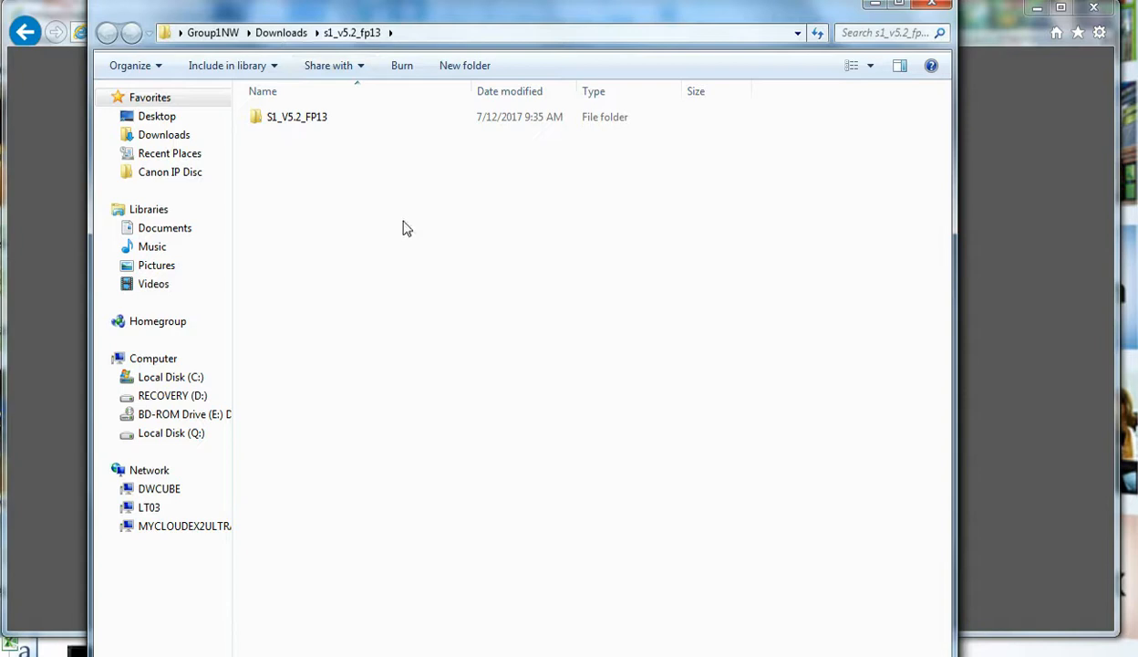
left_click(296, 117)
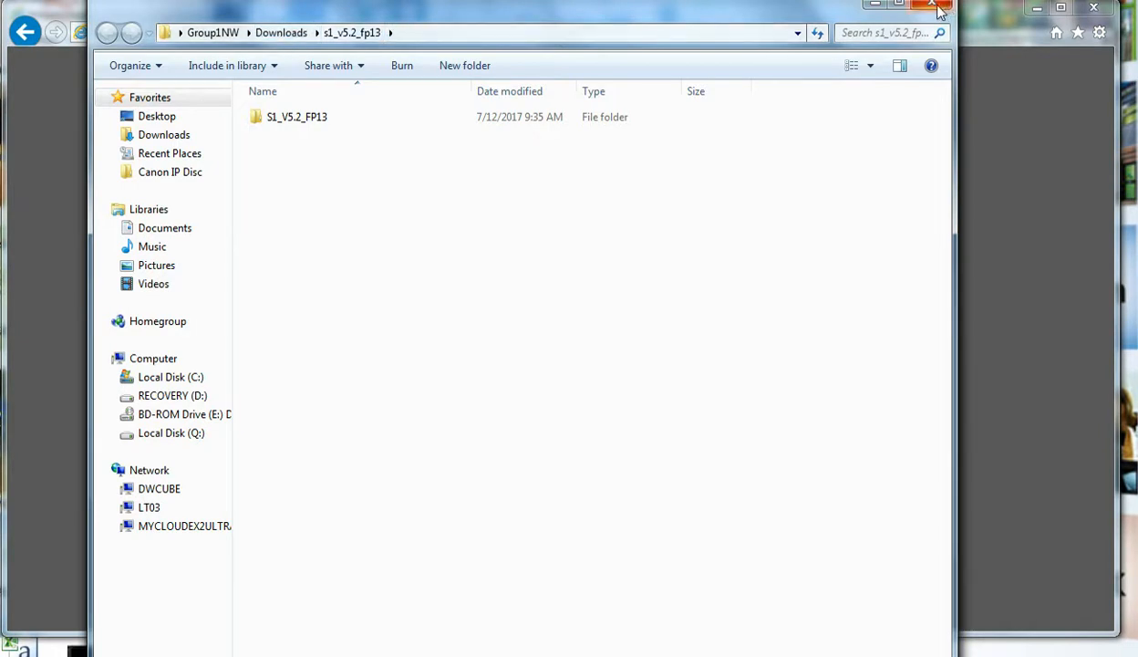
mouse_move(932, 9)
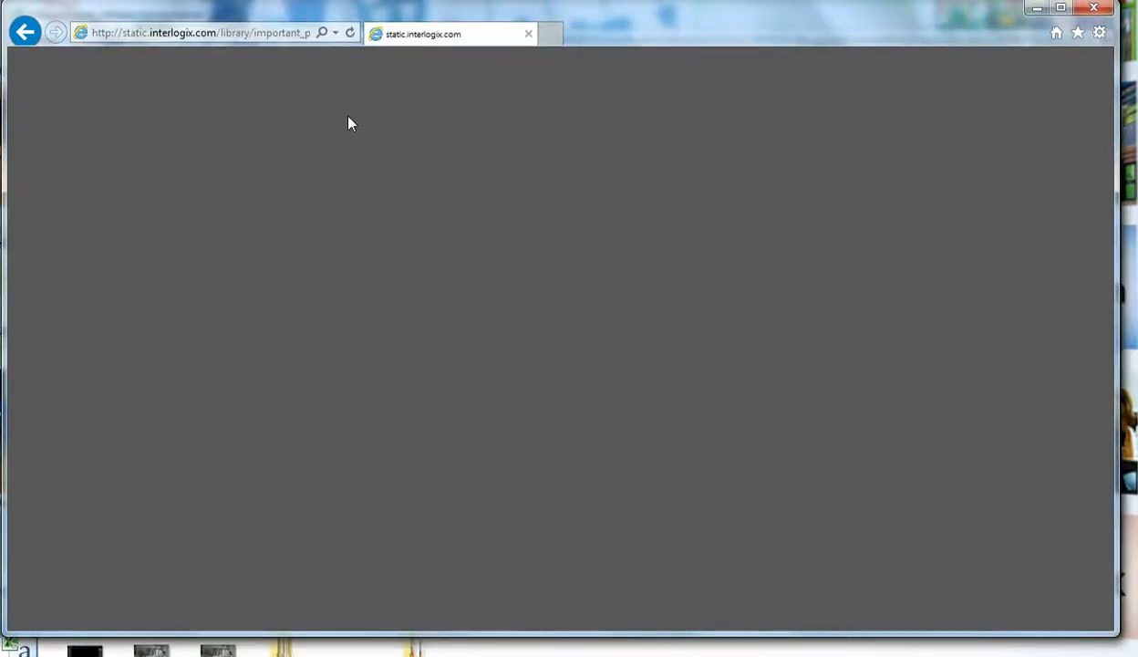
mouse_move(415, 187)
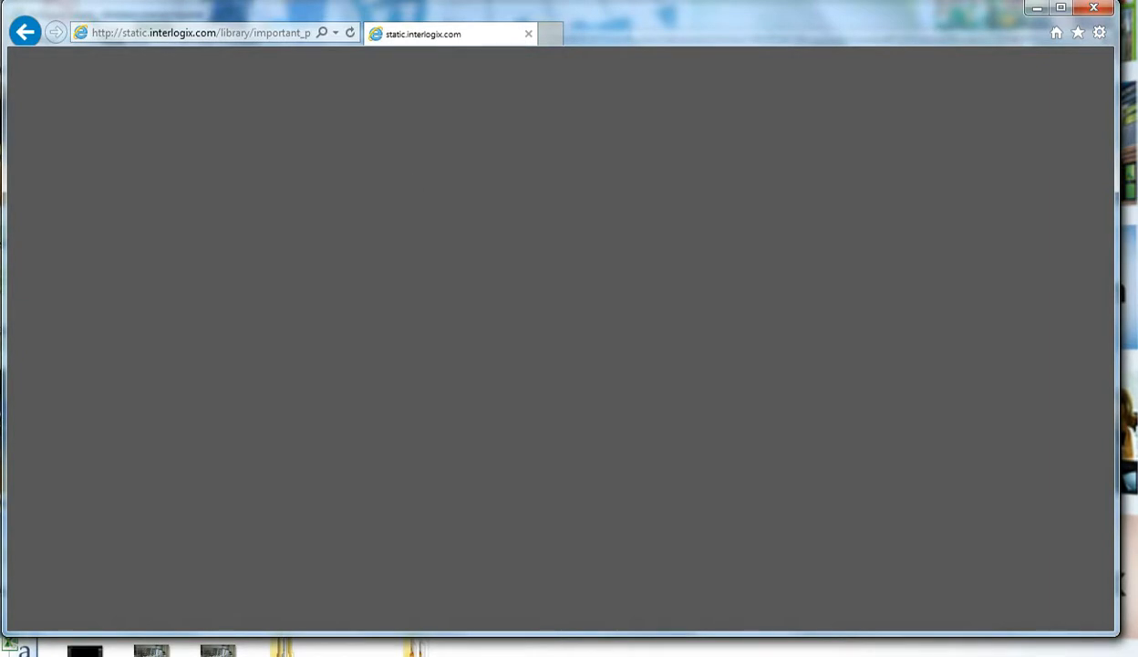
mouse_move(169, 459)
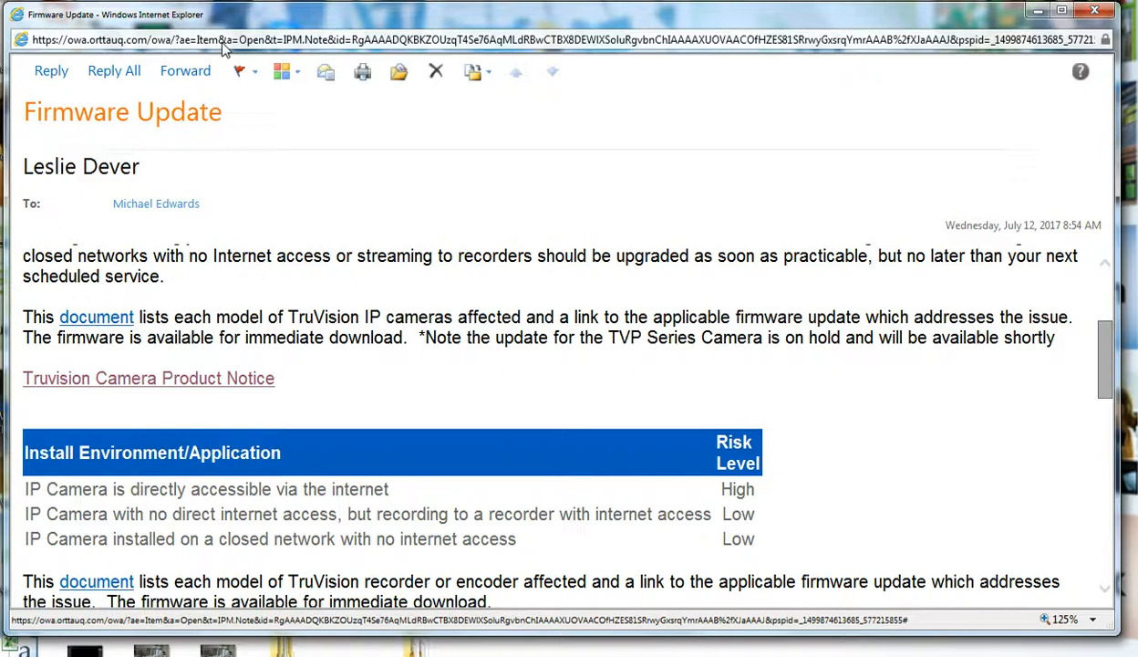
mouse_move(223, 46)
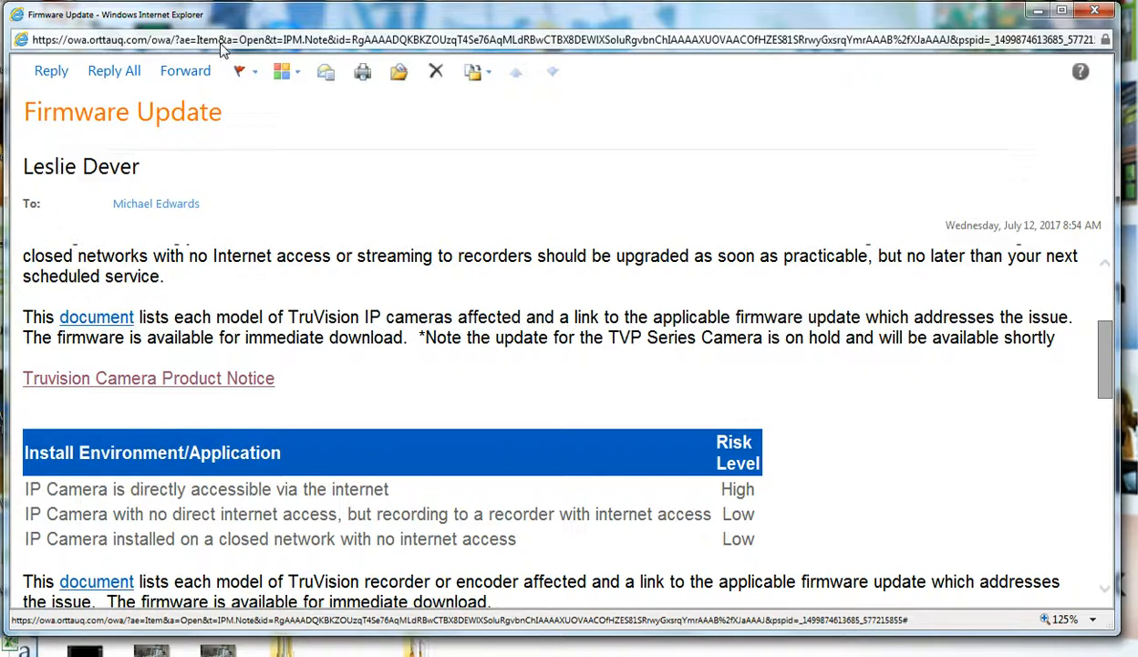
mouse_move(225, 49)
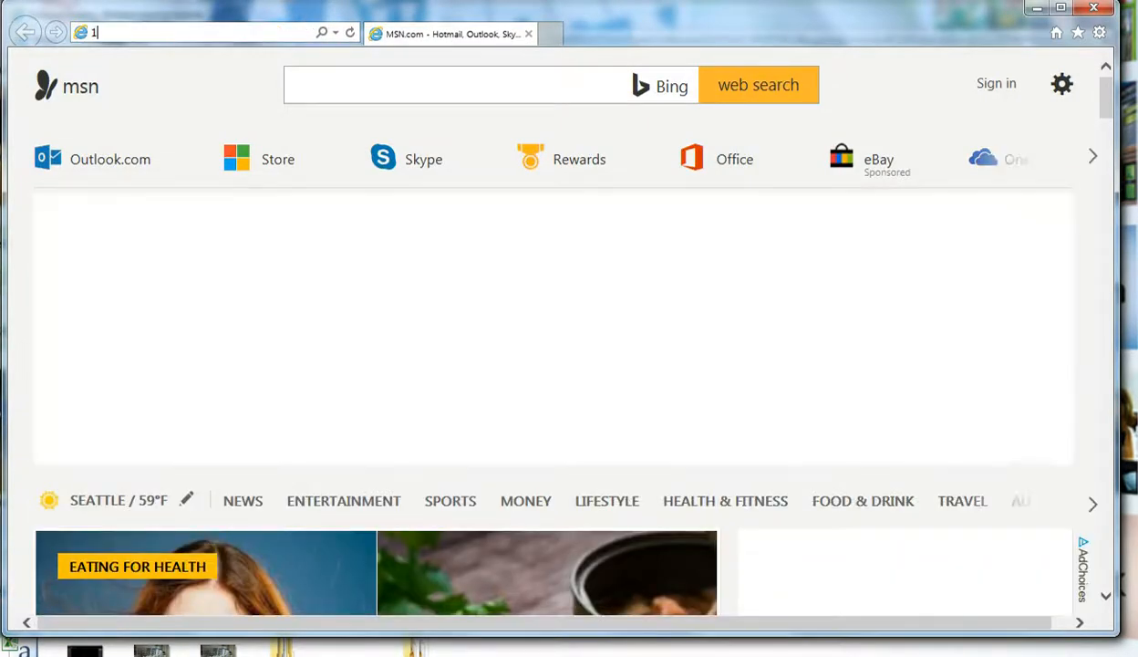
Go to the camera address 192.168.2.82:65003/ in the browser
type("192.168.2.82:65003/")
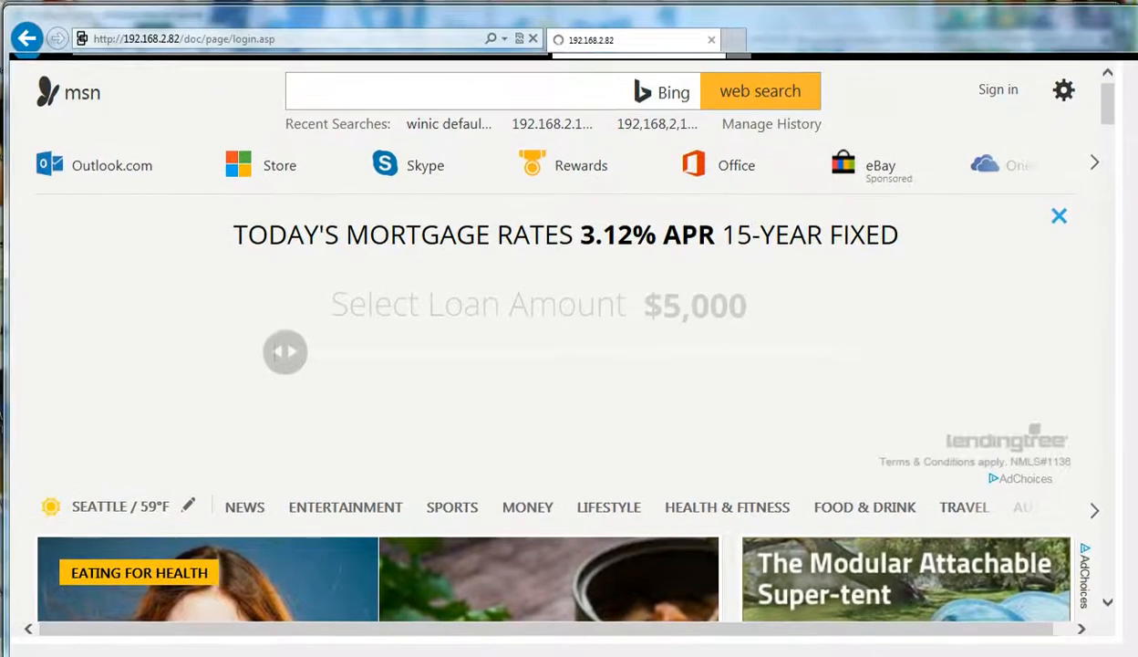
mouse_move(367, 108)
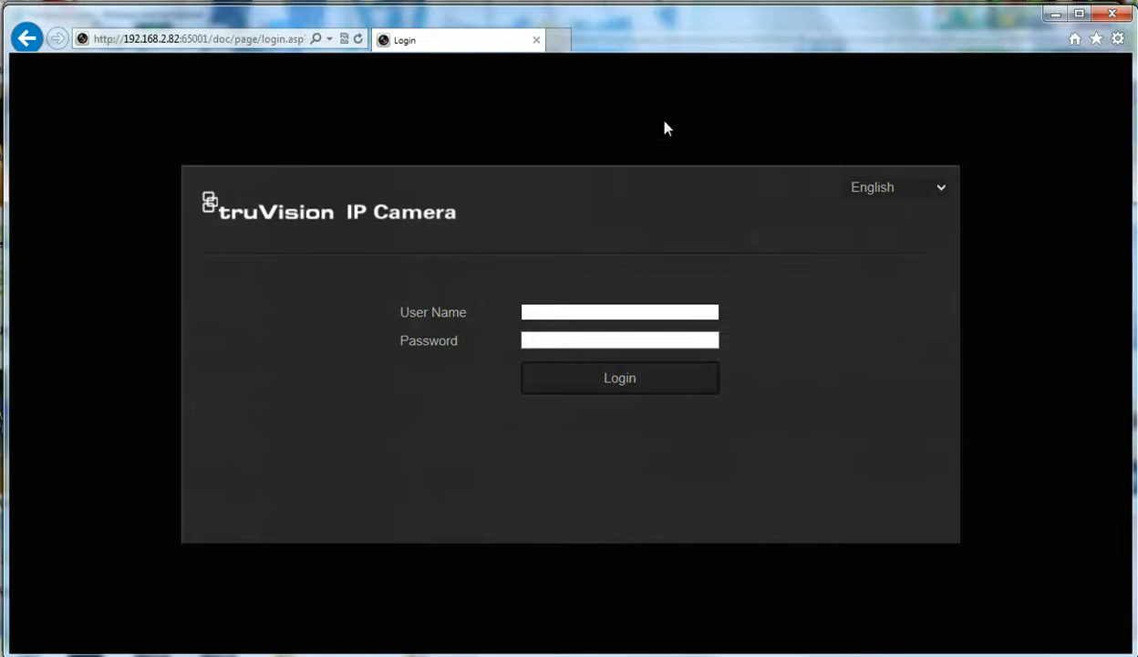
mouse_move(438, 217)
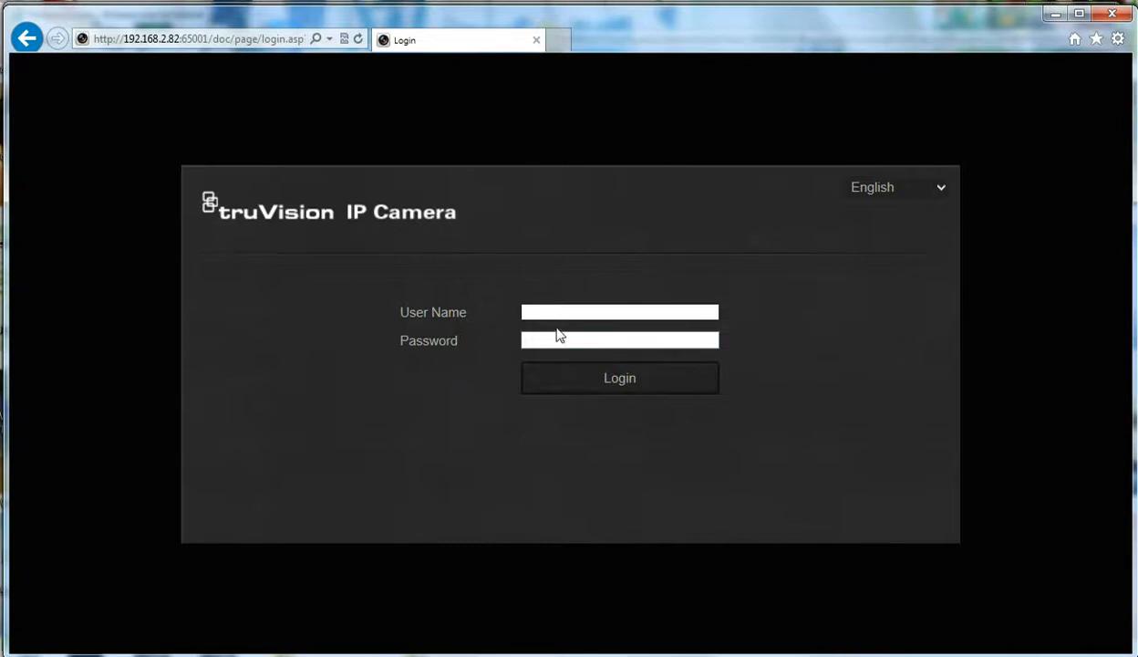
Log into the camera as admin and move on to the password
type("admin")
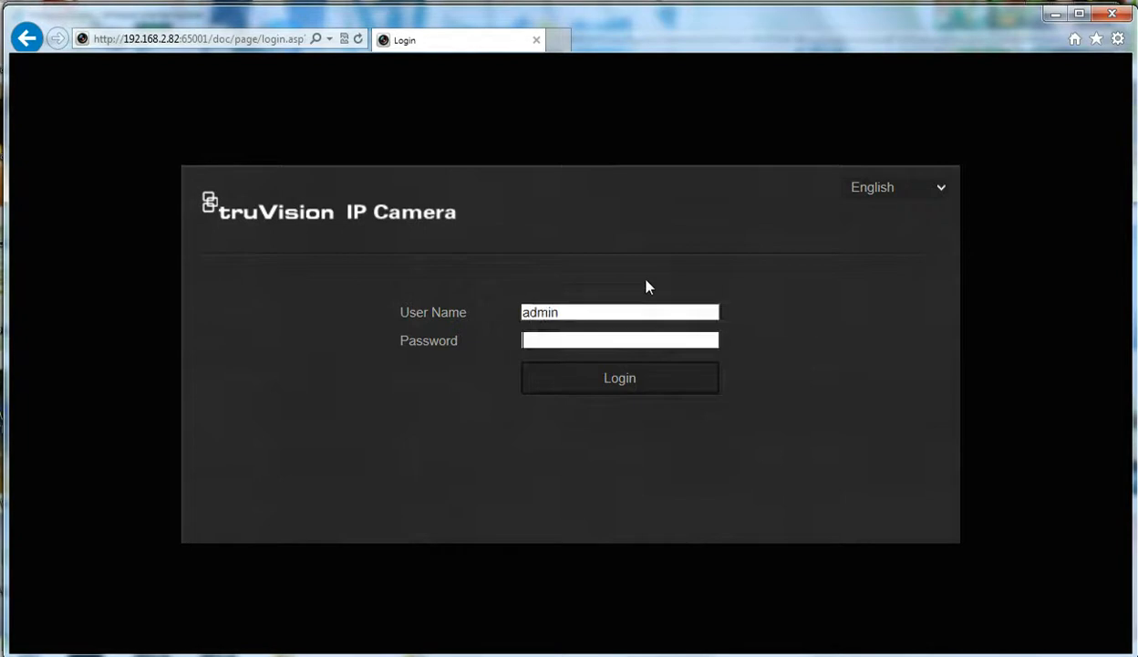
left_click(620, 377)
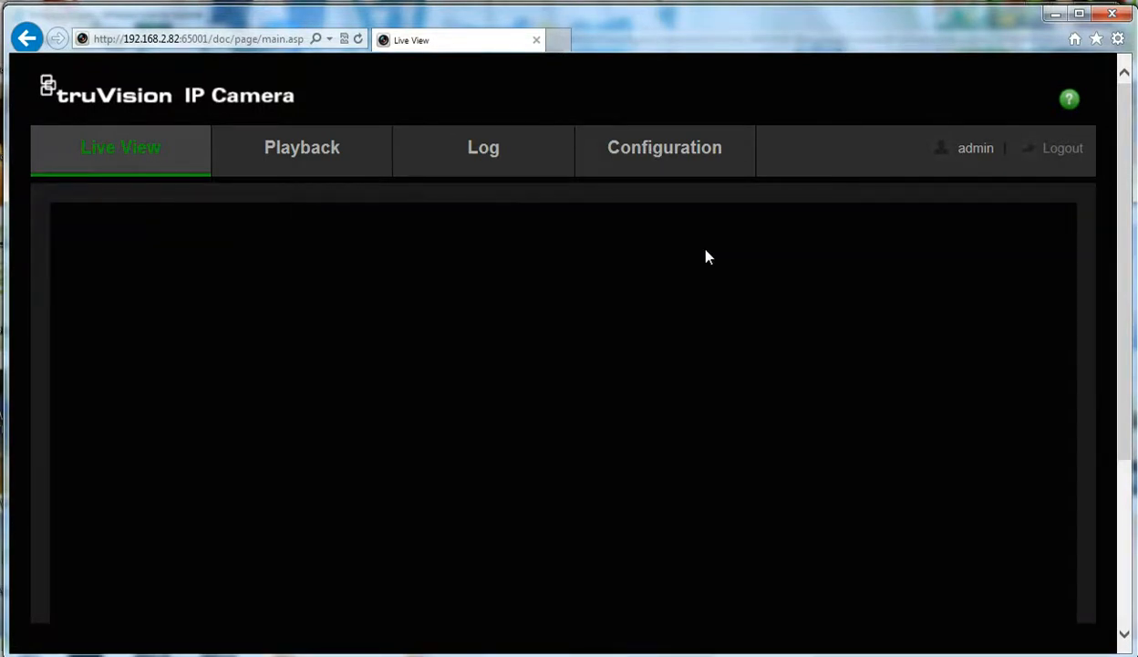
Open Configuration to view Device Information: model TVW-3103, firmware V5.1 FP3
left_click(664, 147)
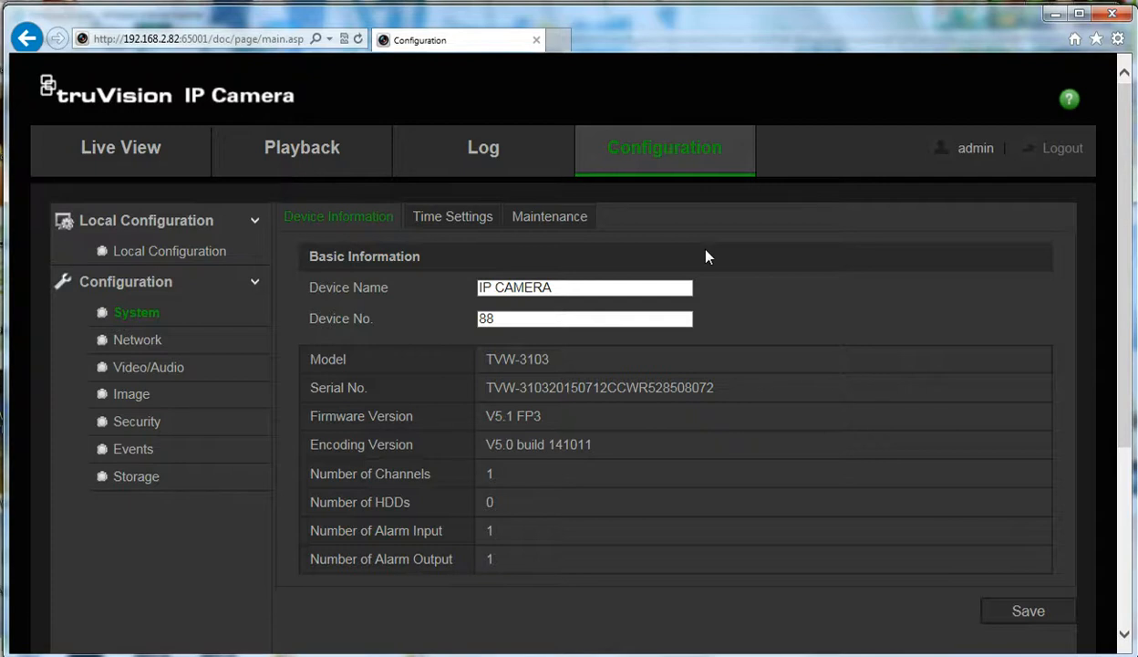
left_click(584, 287)
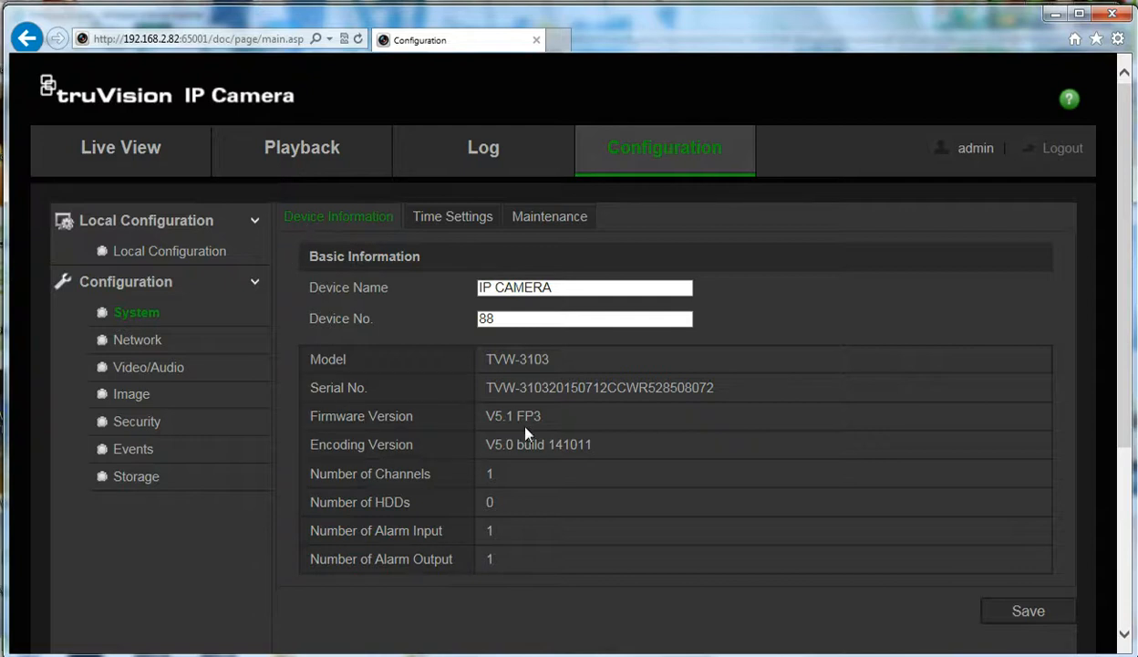
mouse_move(484, 410)
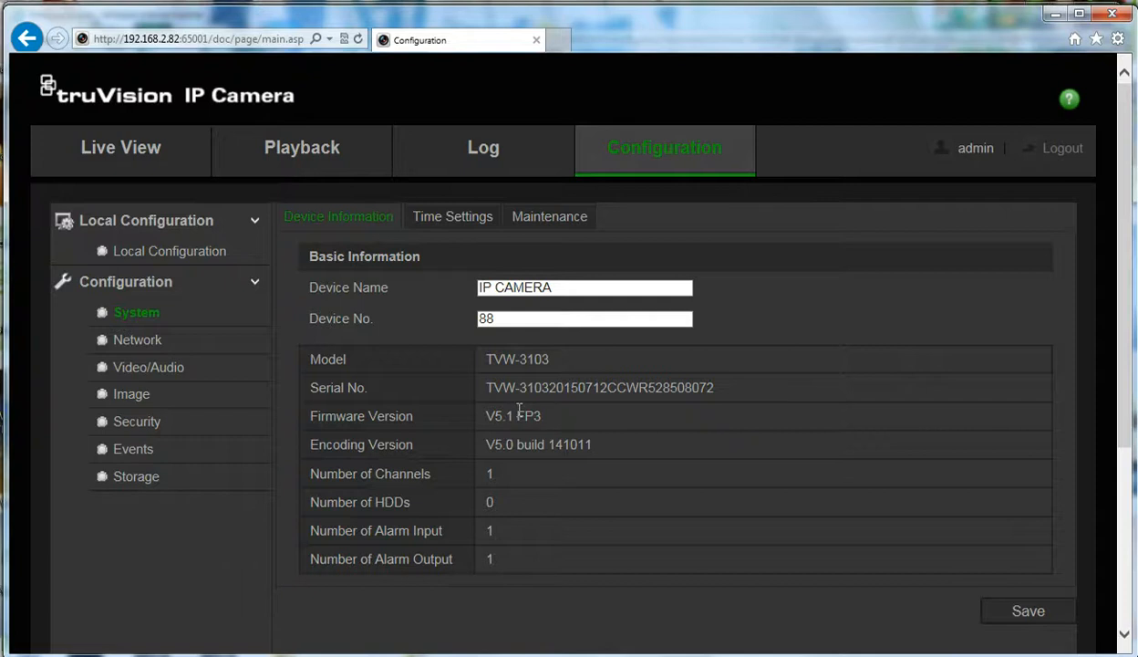
mouse_move(518, 409)
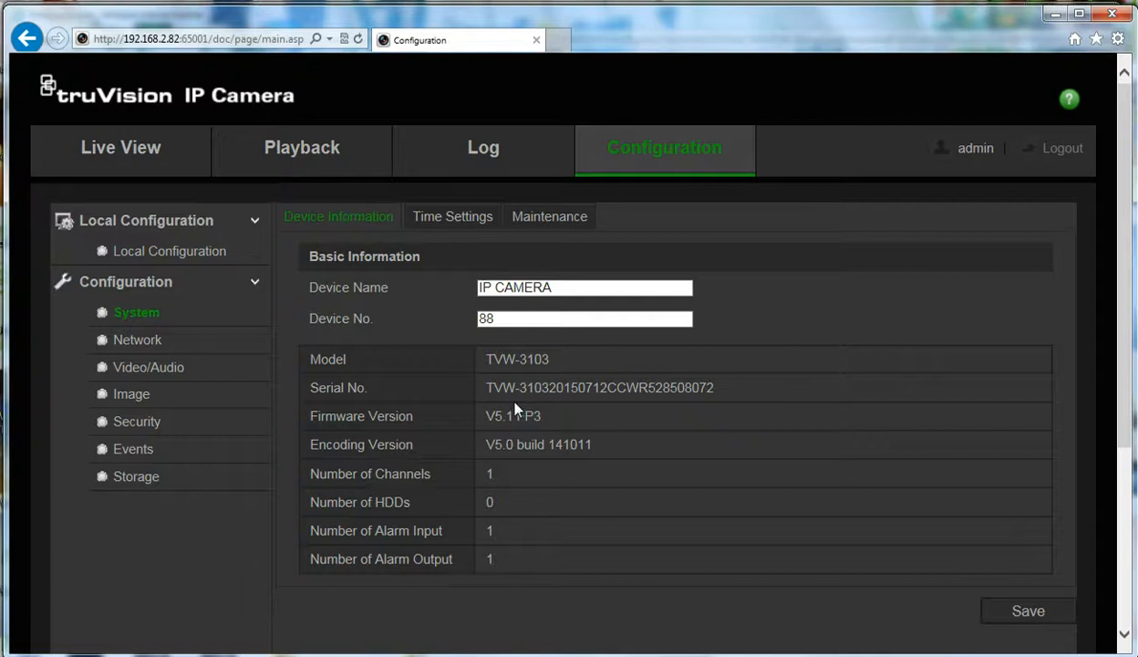
mouse_move(485, 472)
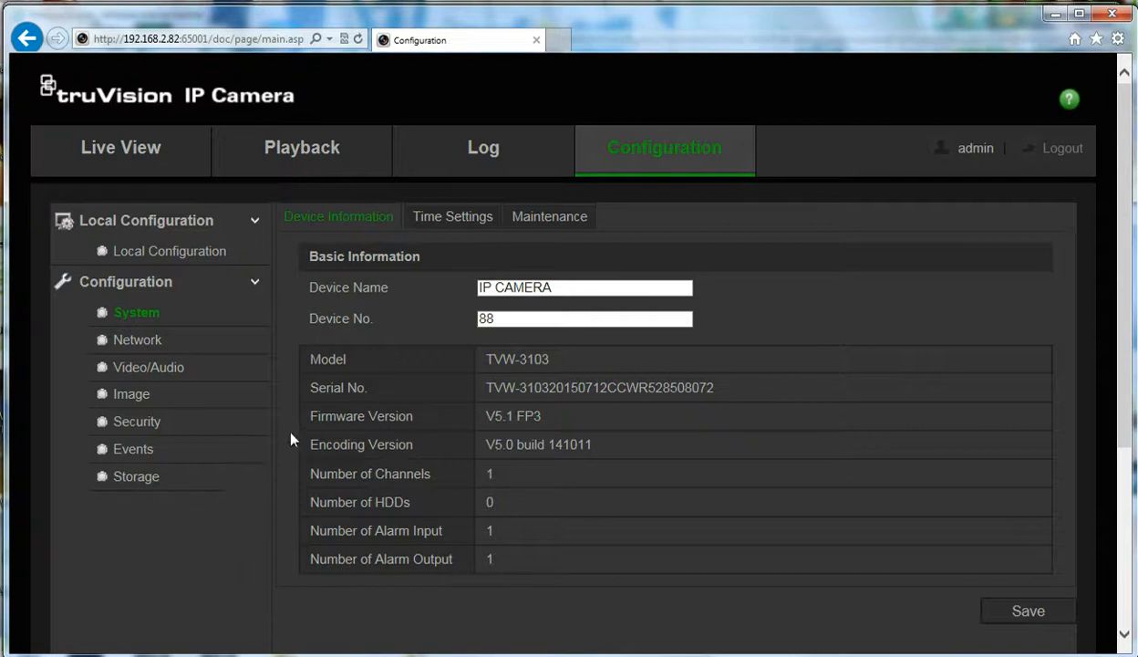
mouse_move(452, 216)
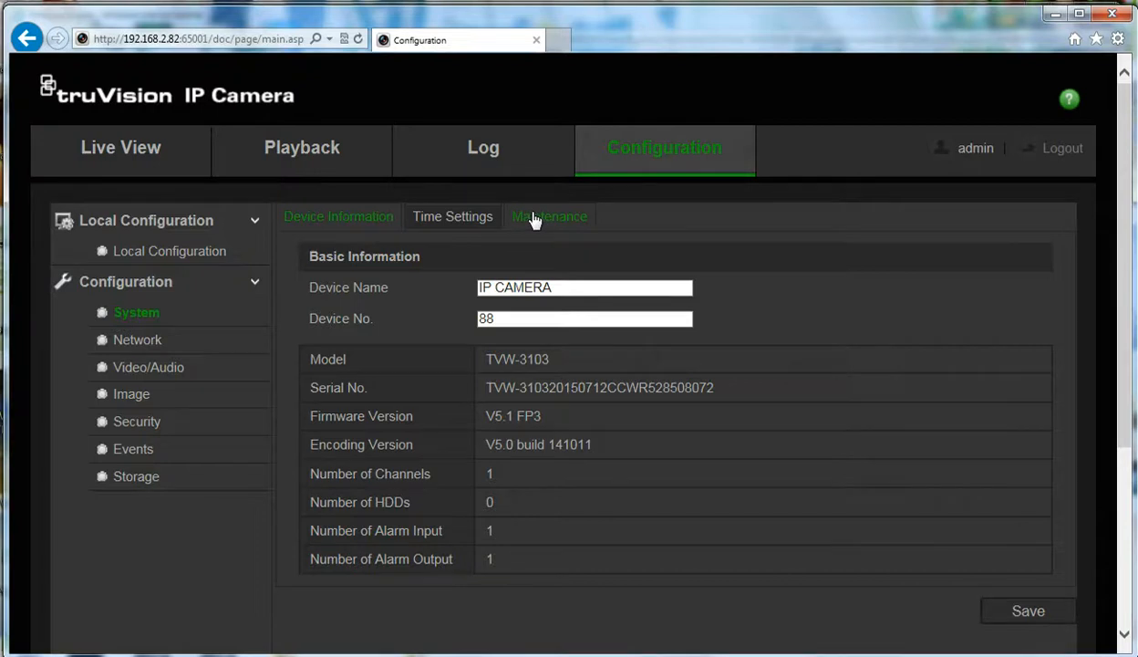
Open Maintenance settings and scroll down to Remote Upgrade
left_click(549, 216)
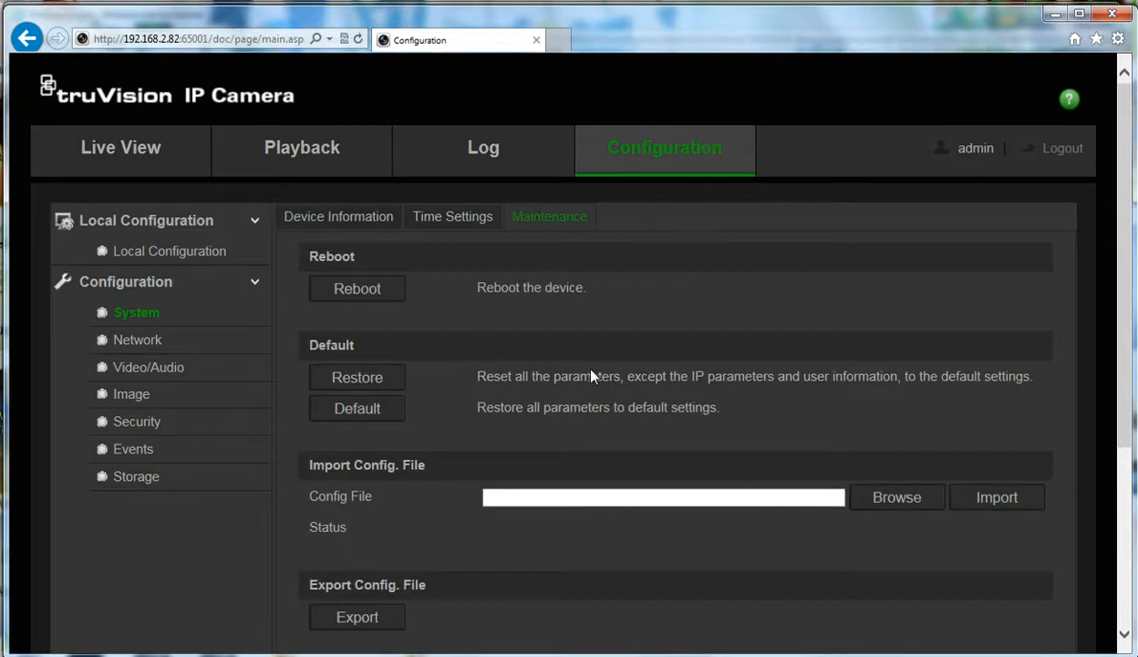
scroll("down", 3)
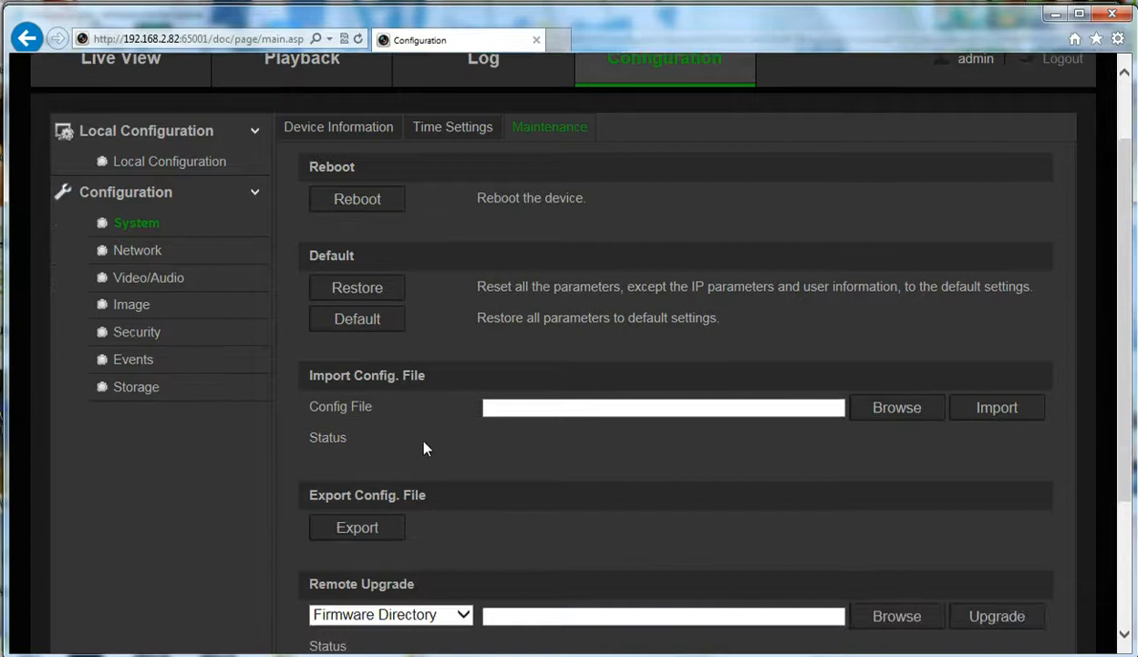
scroll("down", 3)
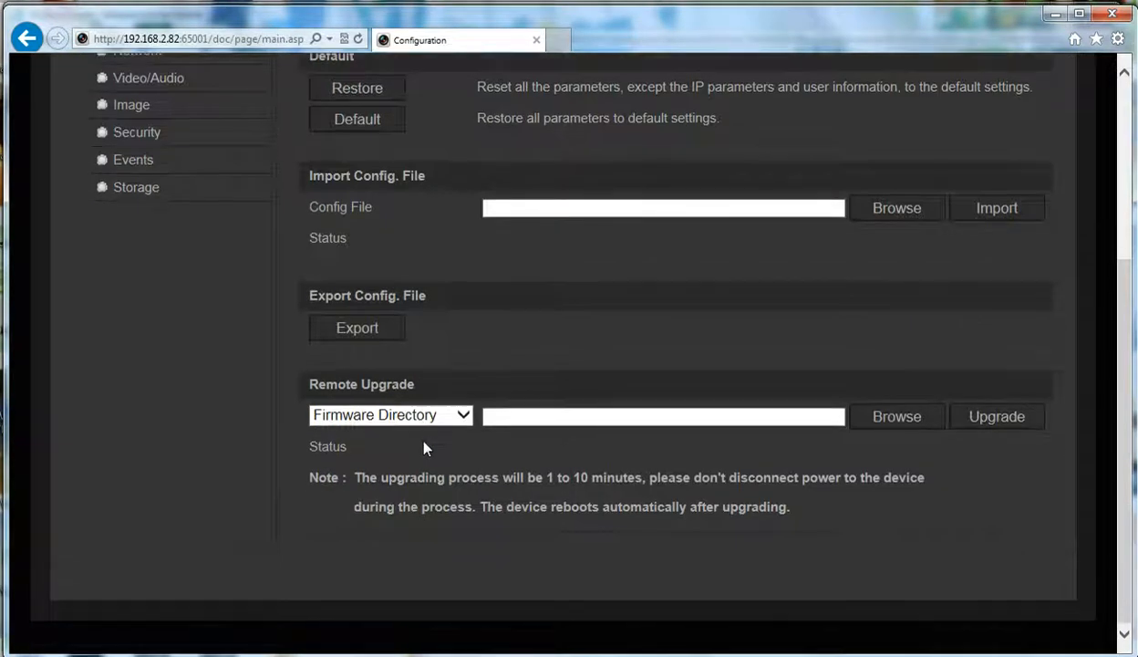
mouse_move(313, 374)
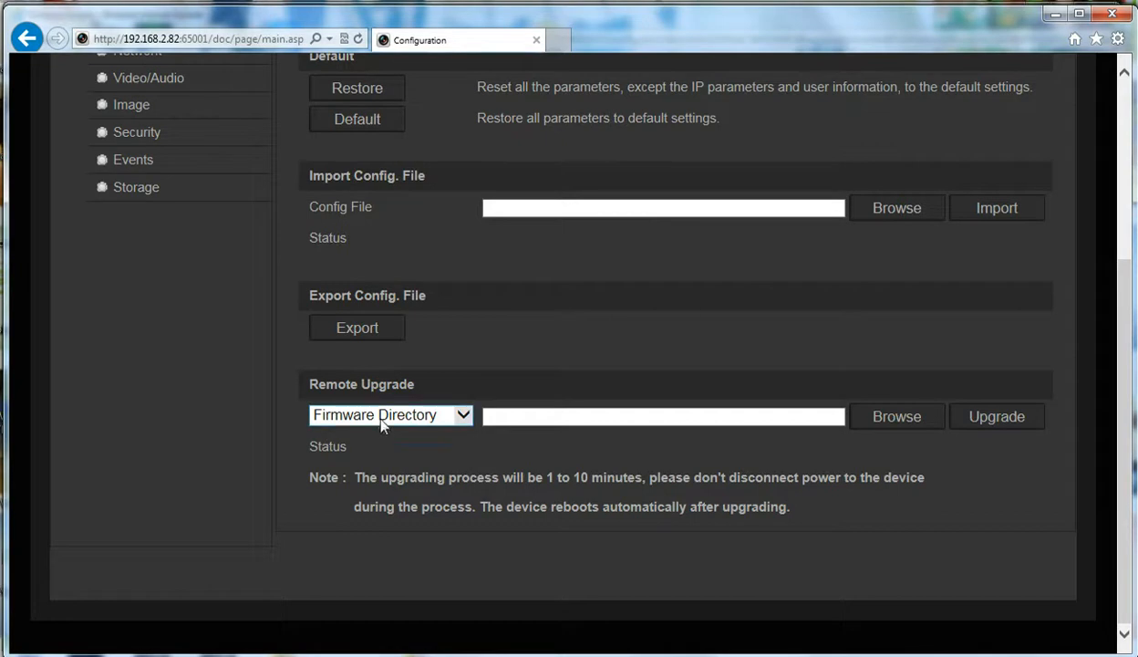
mouse_move(419, 422)
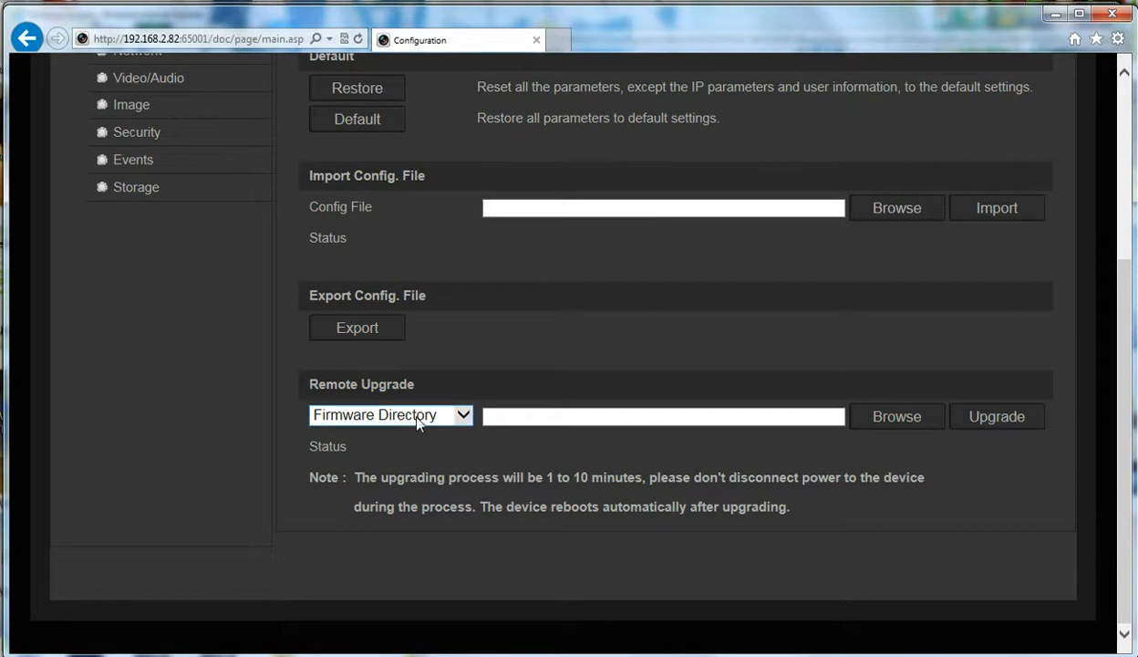
Set the firmware directory to Downloads\s1_v5.2_fp13\S1_V5.2_FP13
left_click(897, 415)
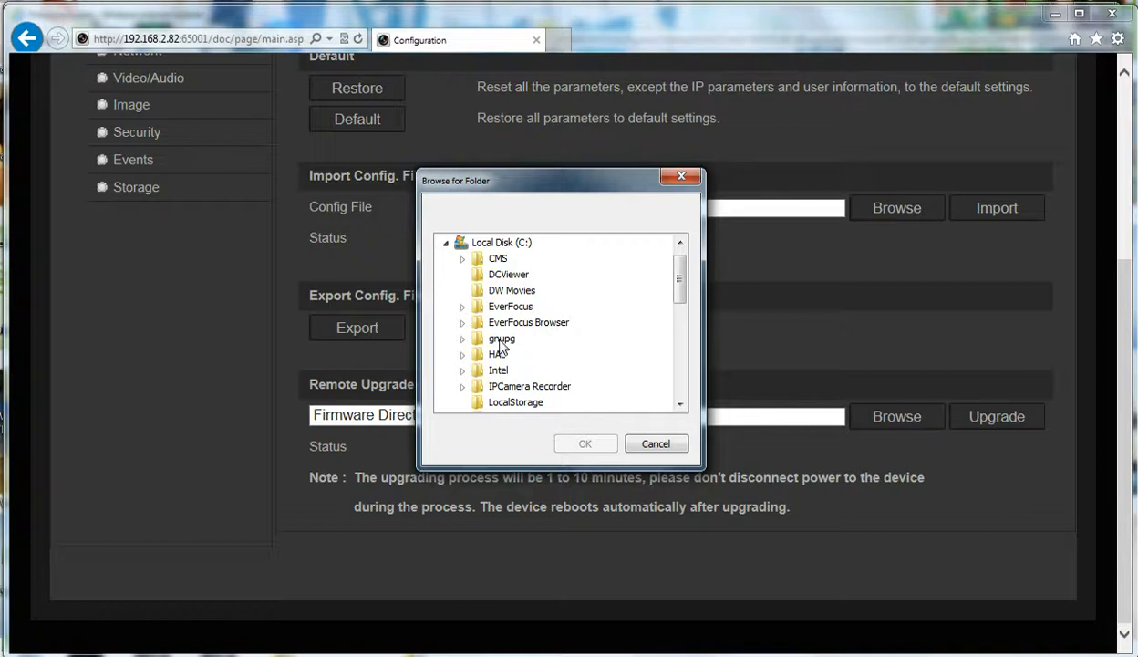
scroll("down", 3)
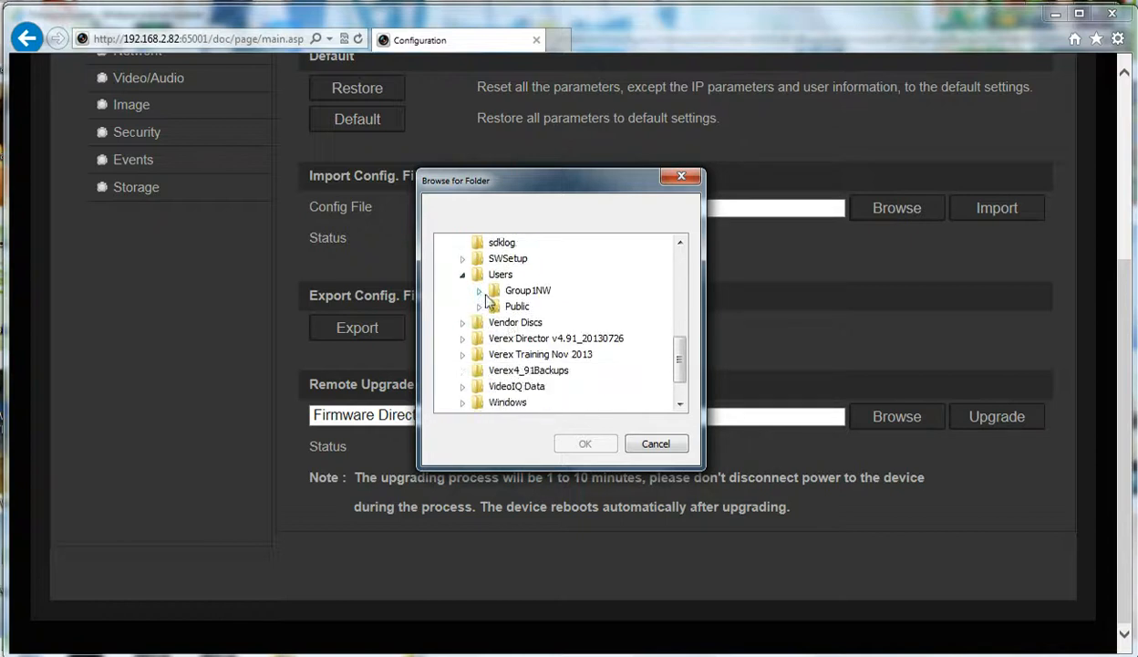
left_click(479, 290)
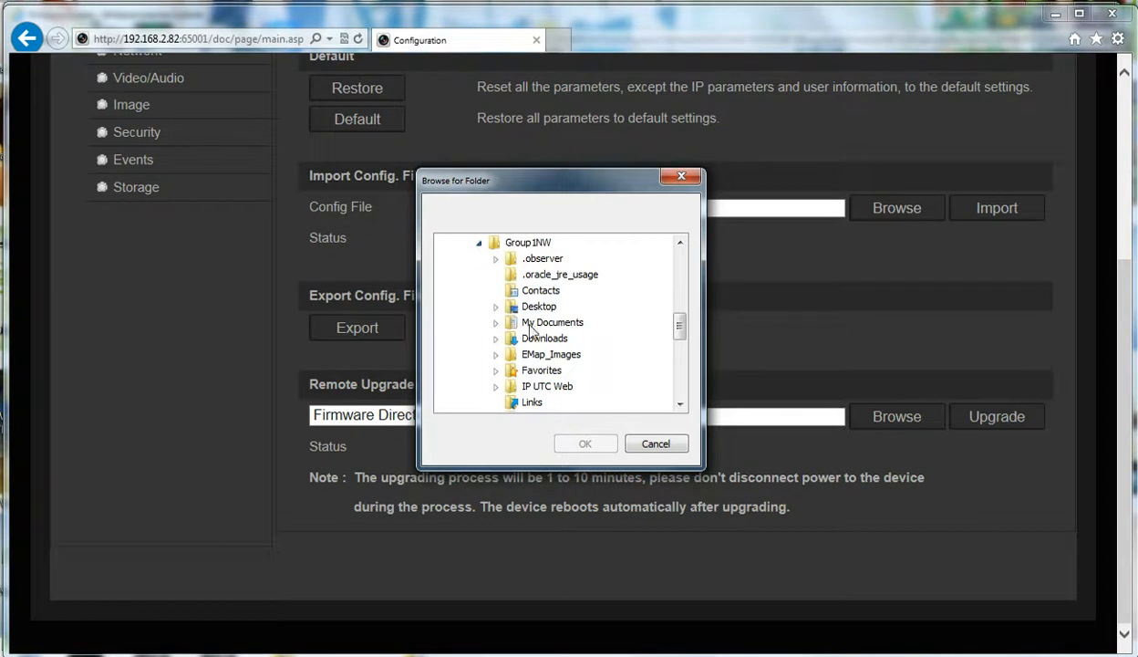
left_click(545, 337)
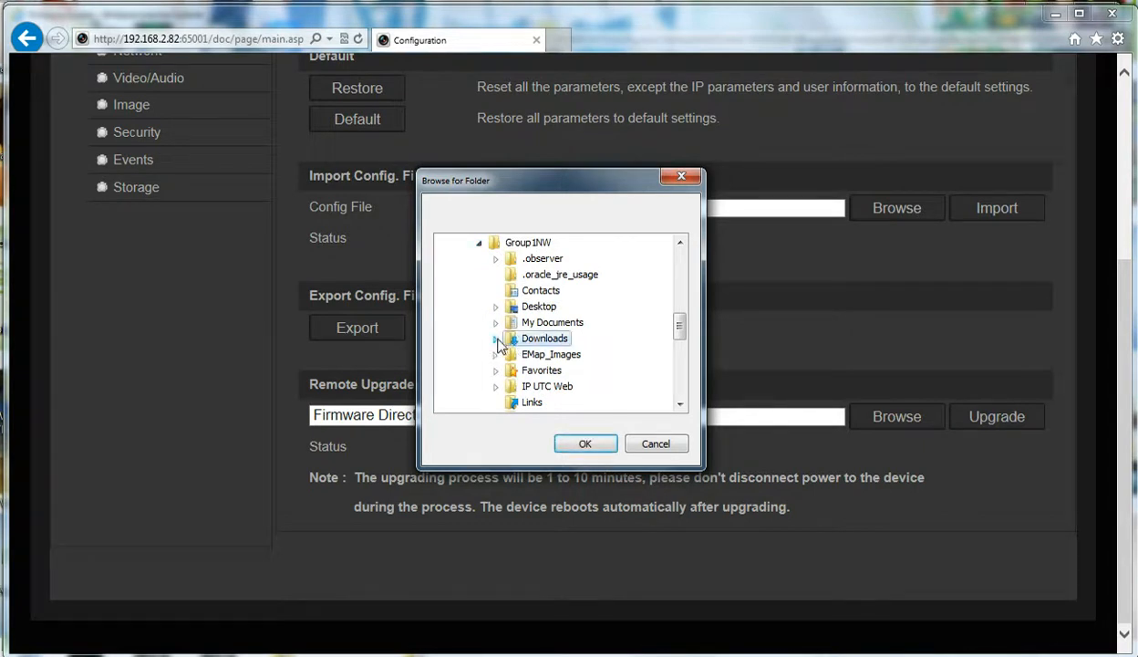
left_click(496, 338)
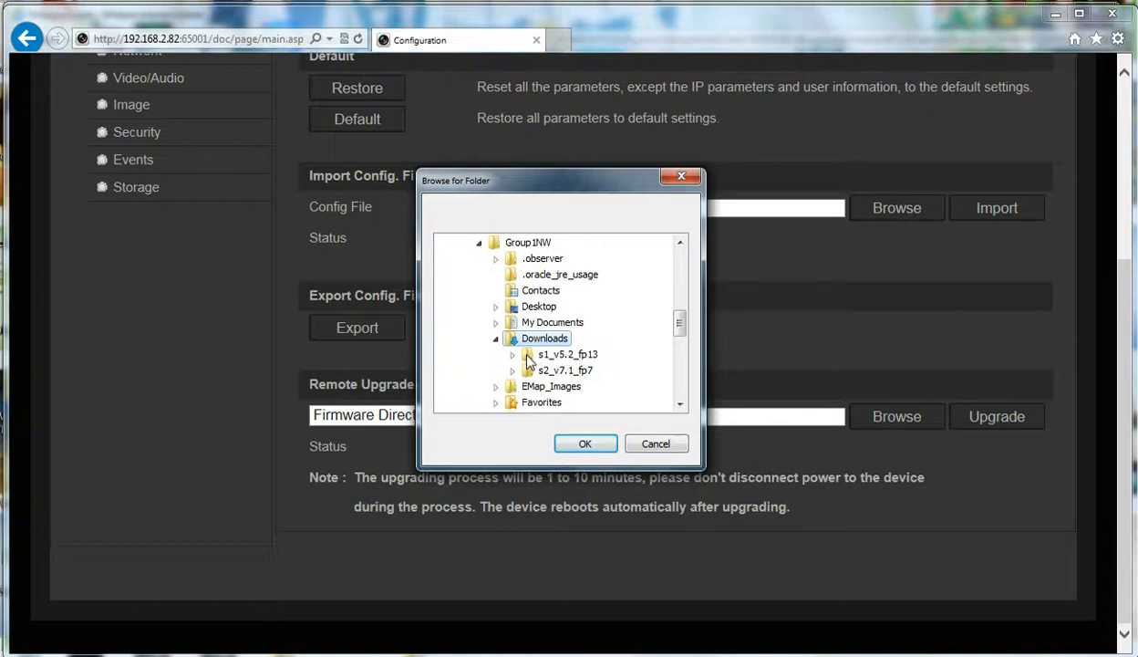
left_click(567, 353)
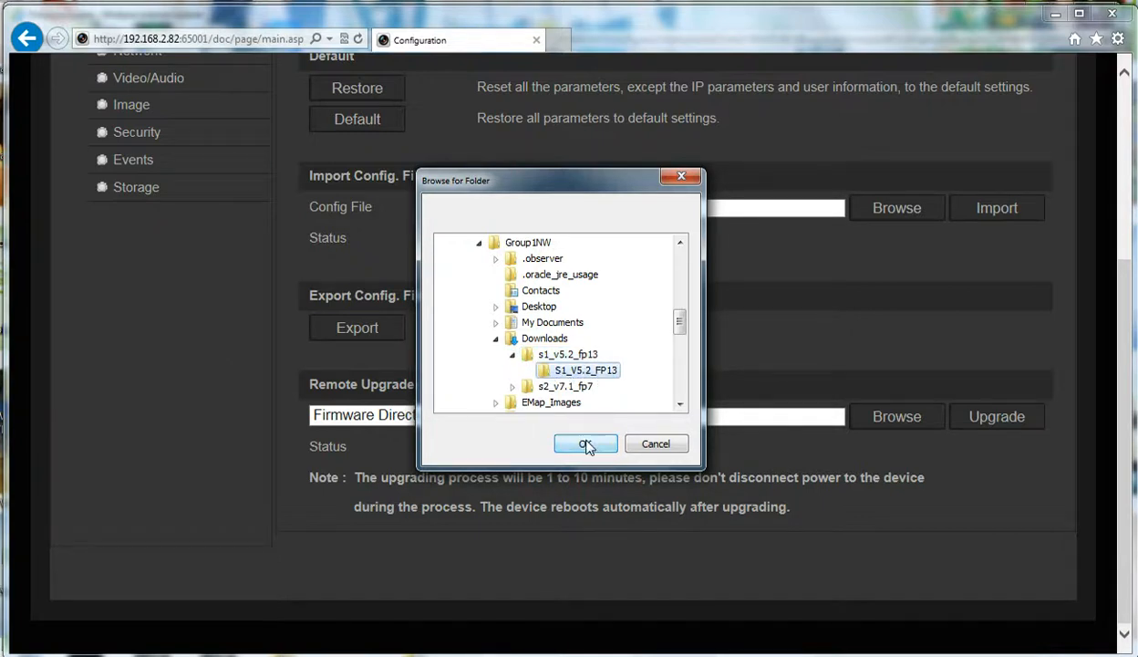
left_click(586, 443)
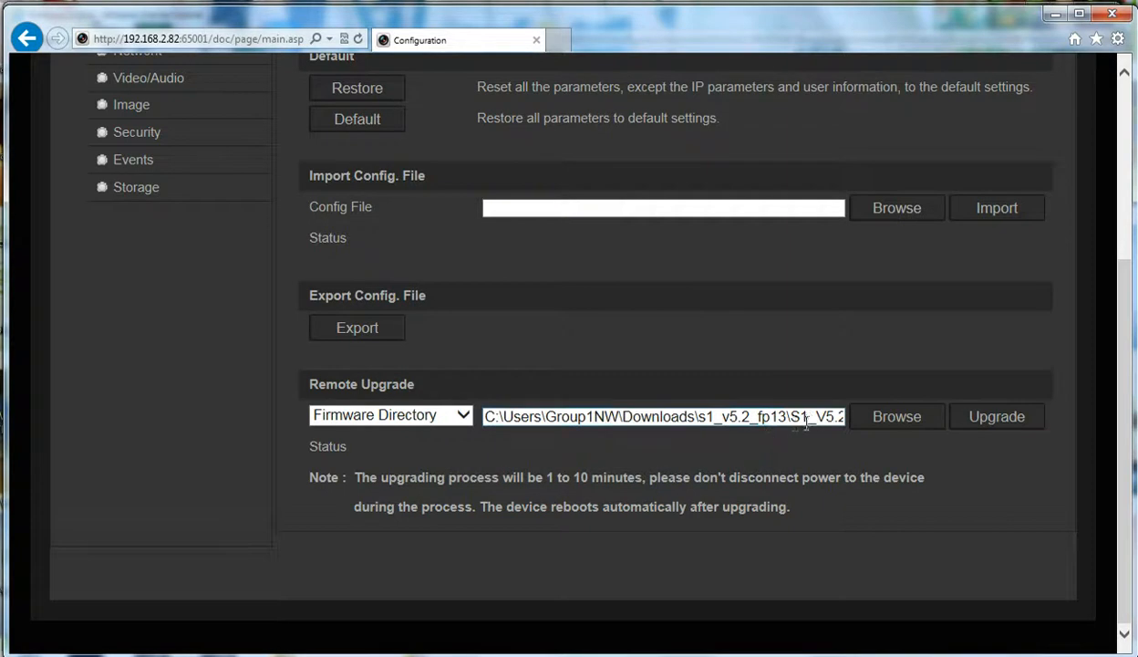
mouse_move(813, 441)
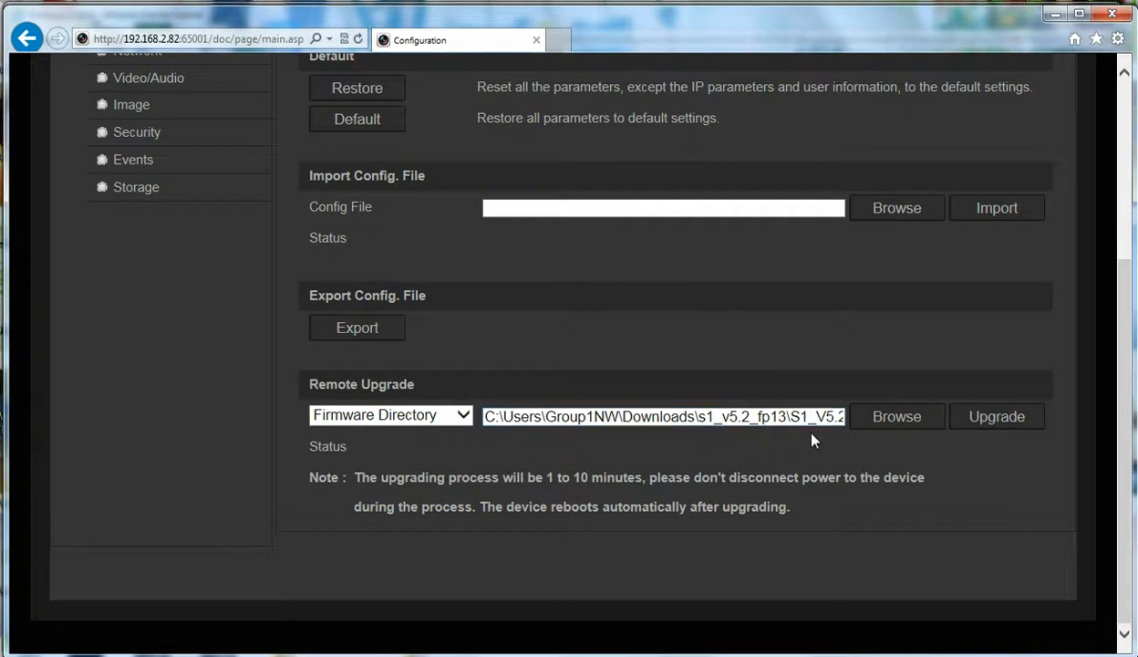
Start the firmware upgrade and accept the camera reboot after upgrading
left_click(739, 416)
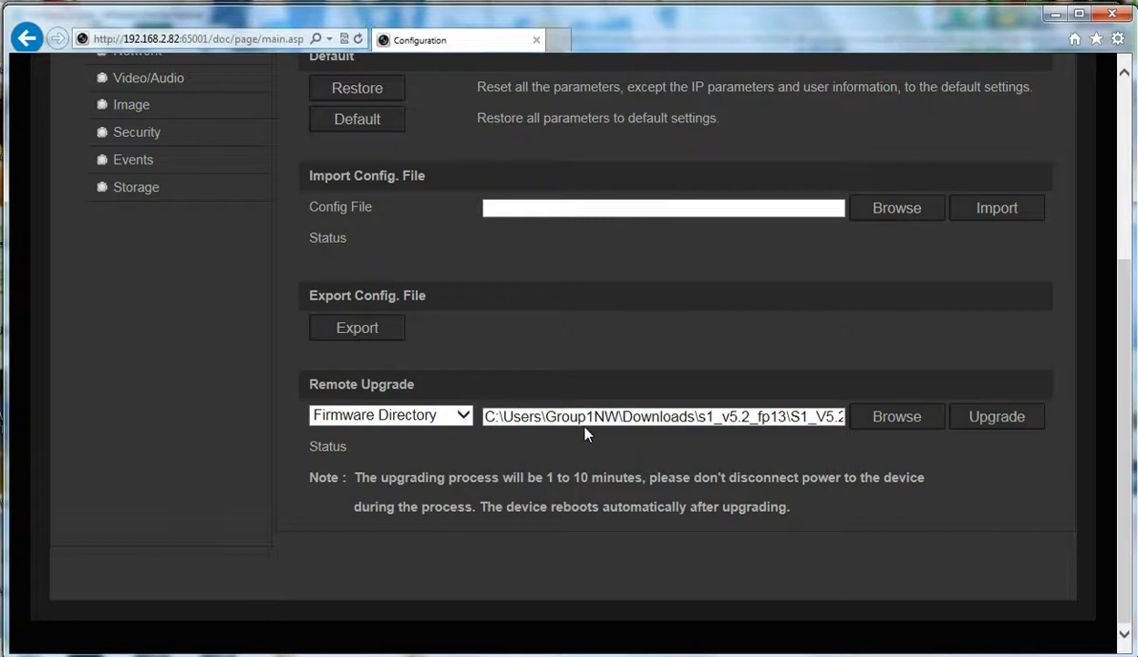
left_click(997, 415)
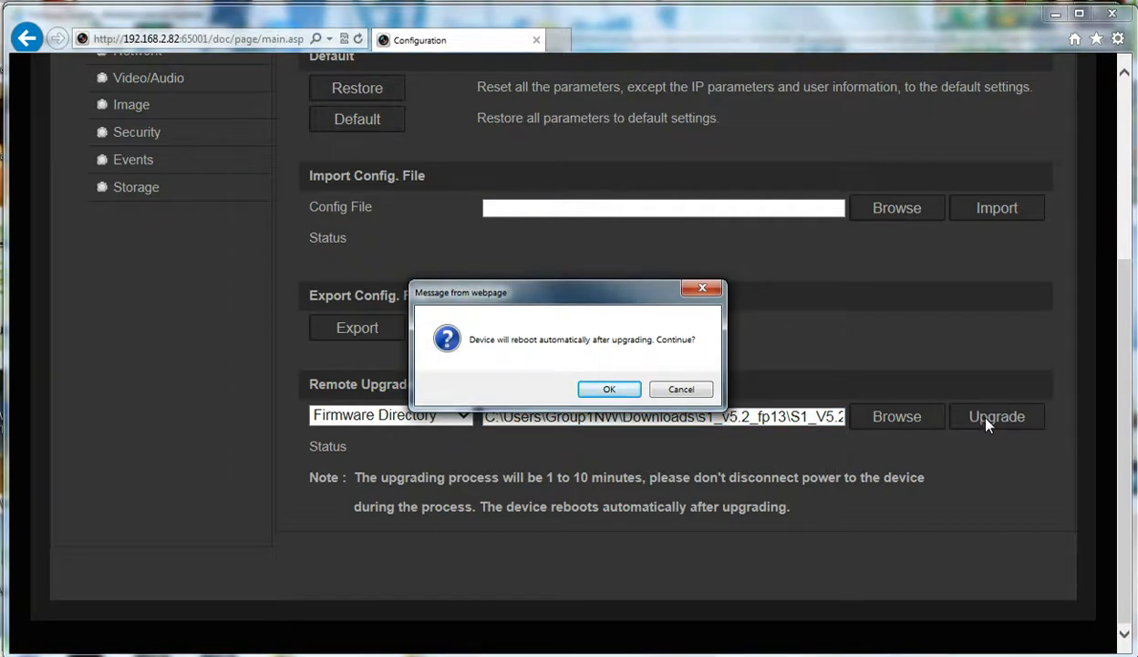
mouse_move(523, 363)
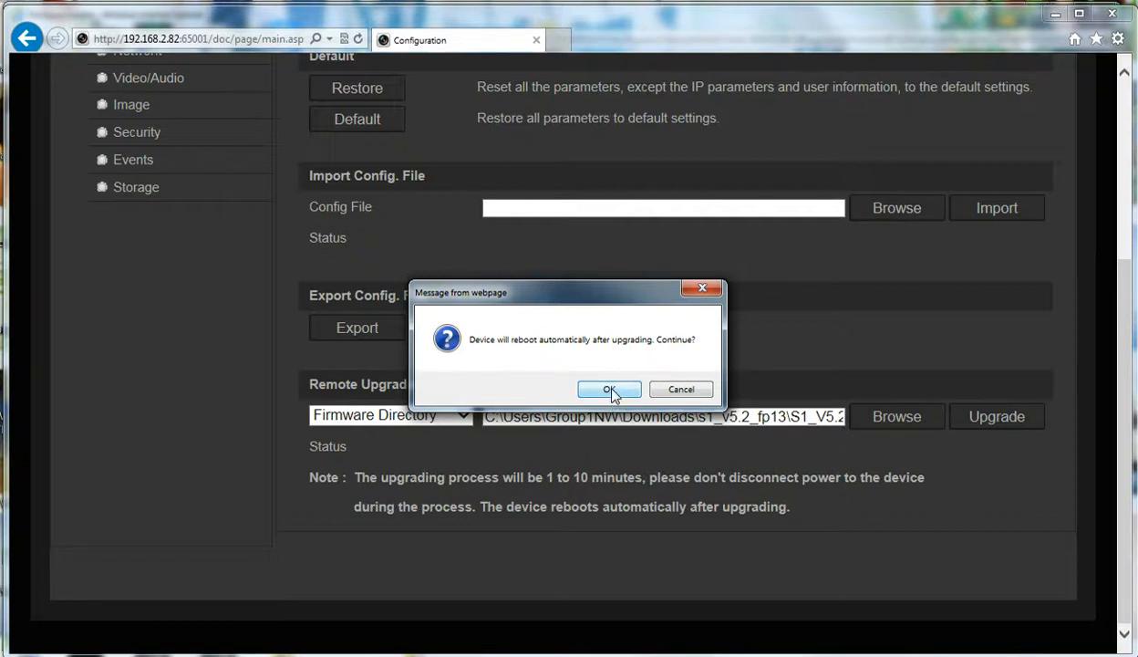
left_click(609, 390)
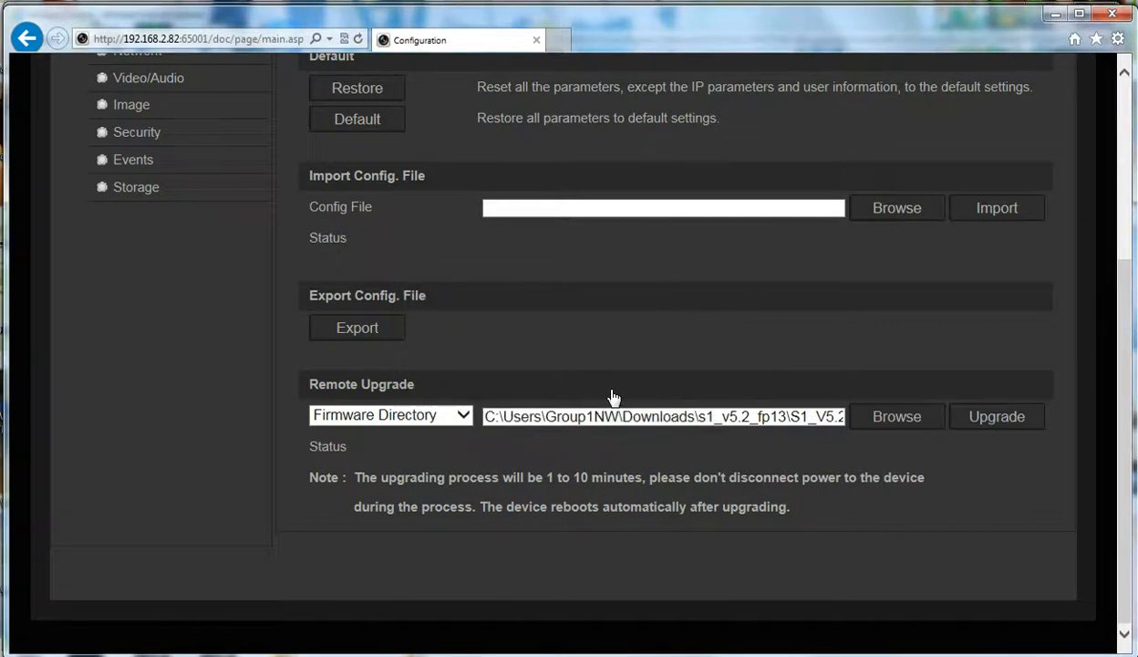
left_click(996, 416)
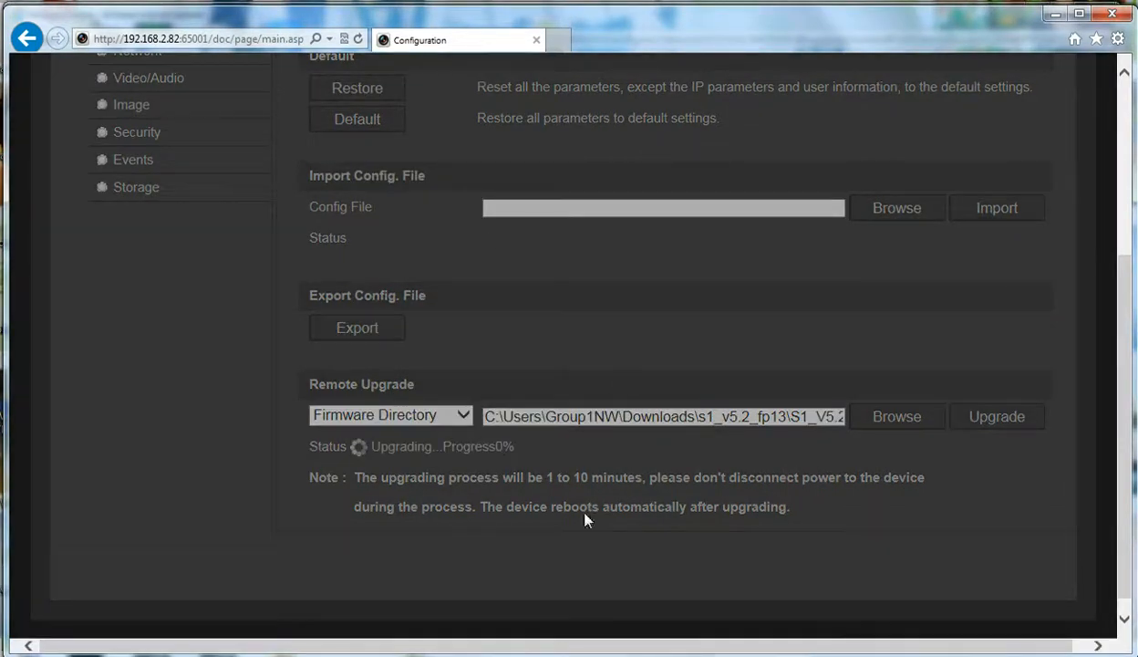
mouse_move(582, 297)
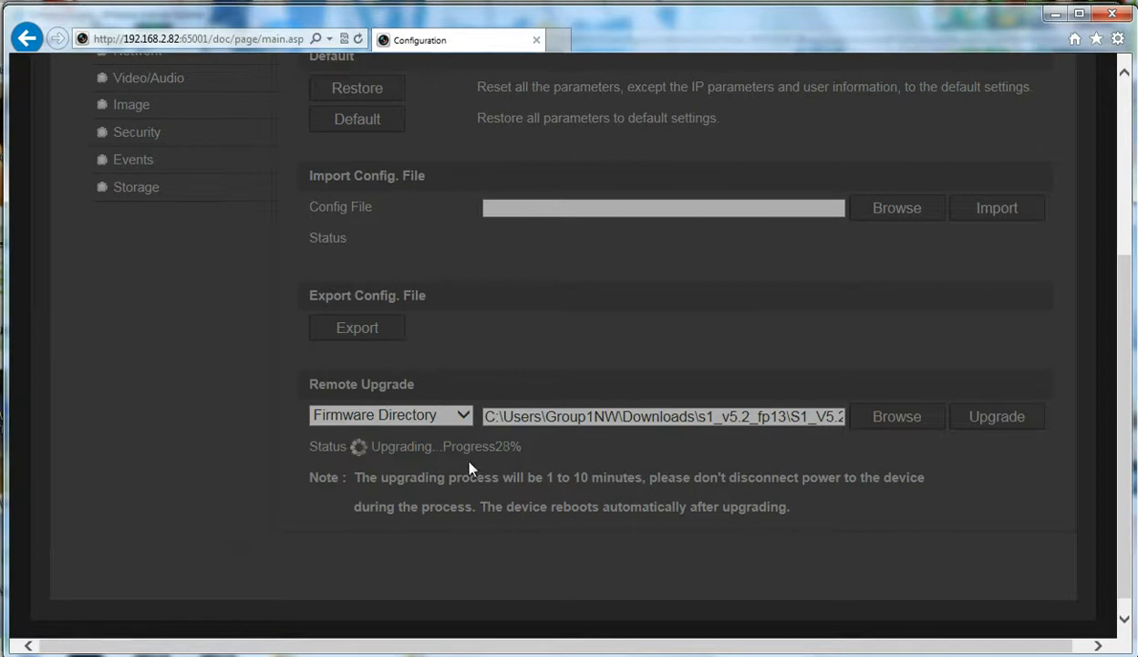
mouse_move(488, 477)
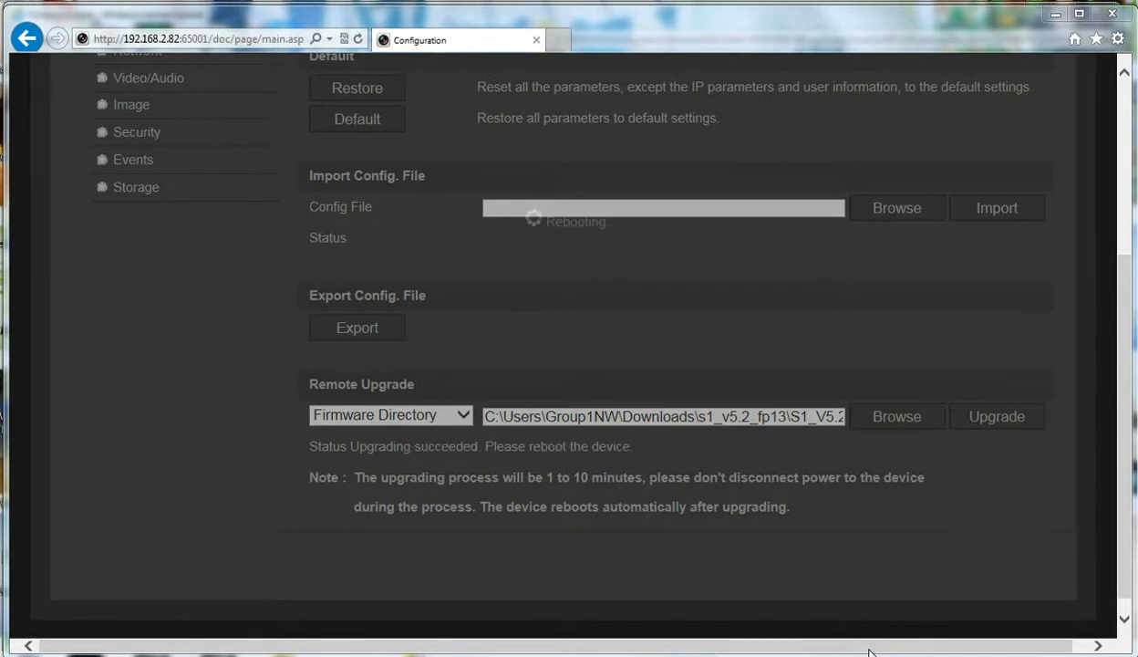
mouse_move(358, 468)
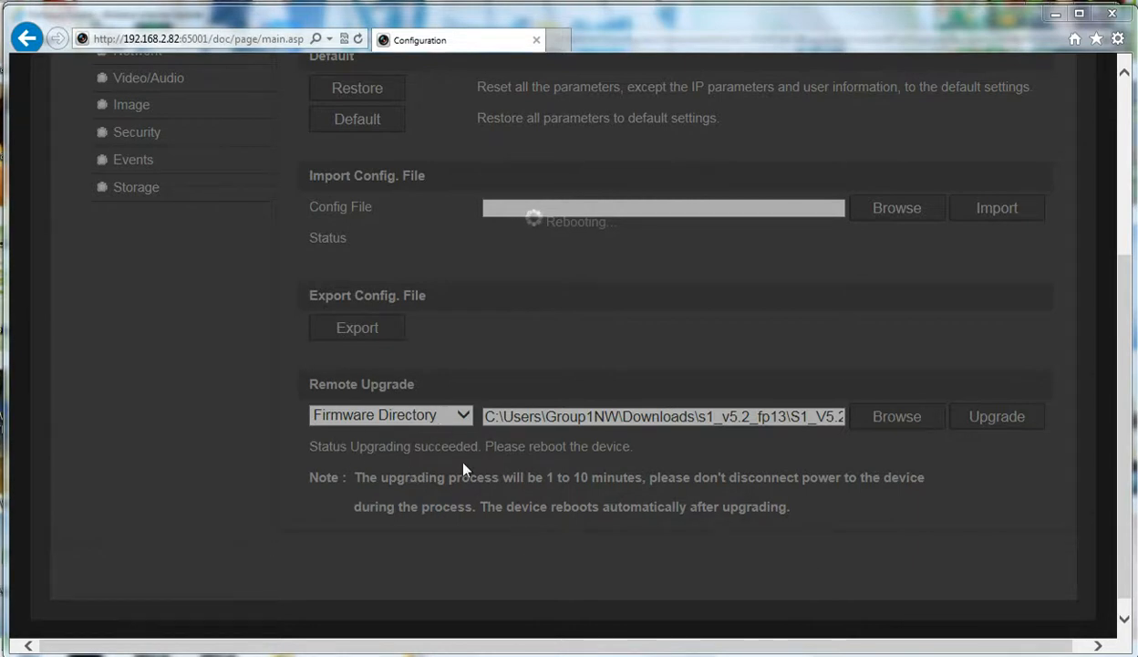
mouse_move(586, 468)
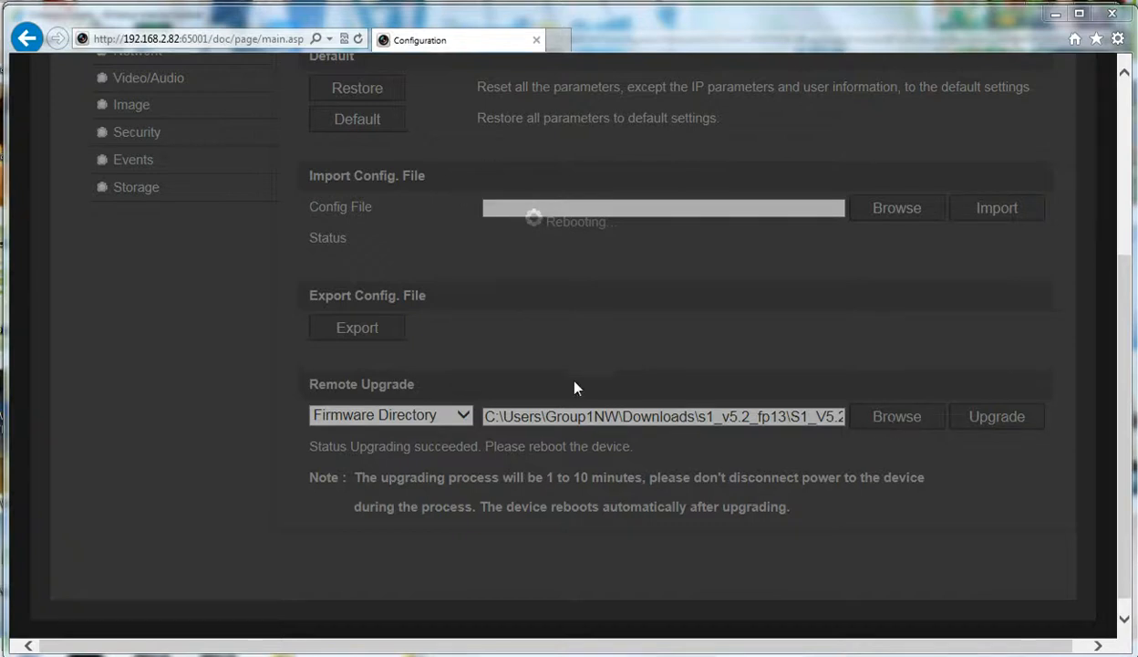
mouse_move(560, 341)
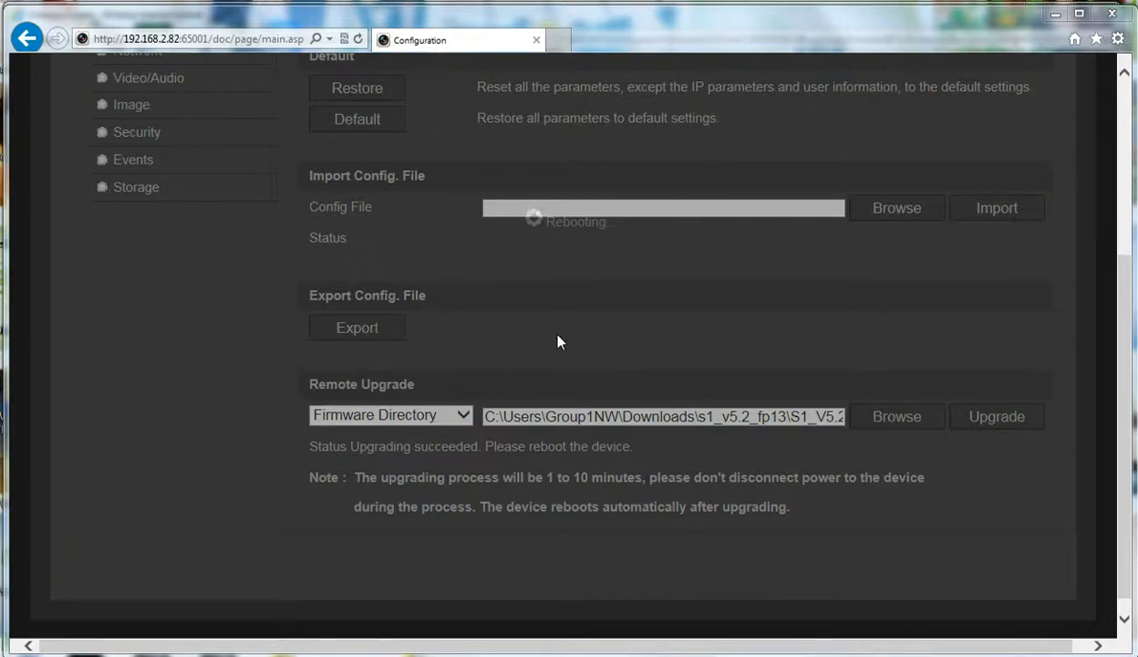
mouse_move(447, 214)
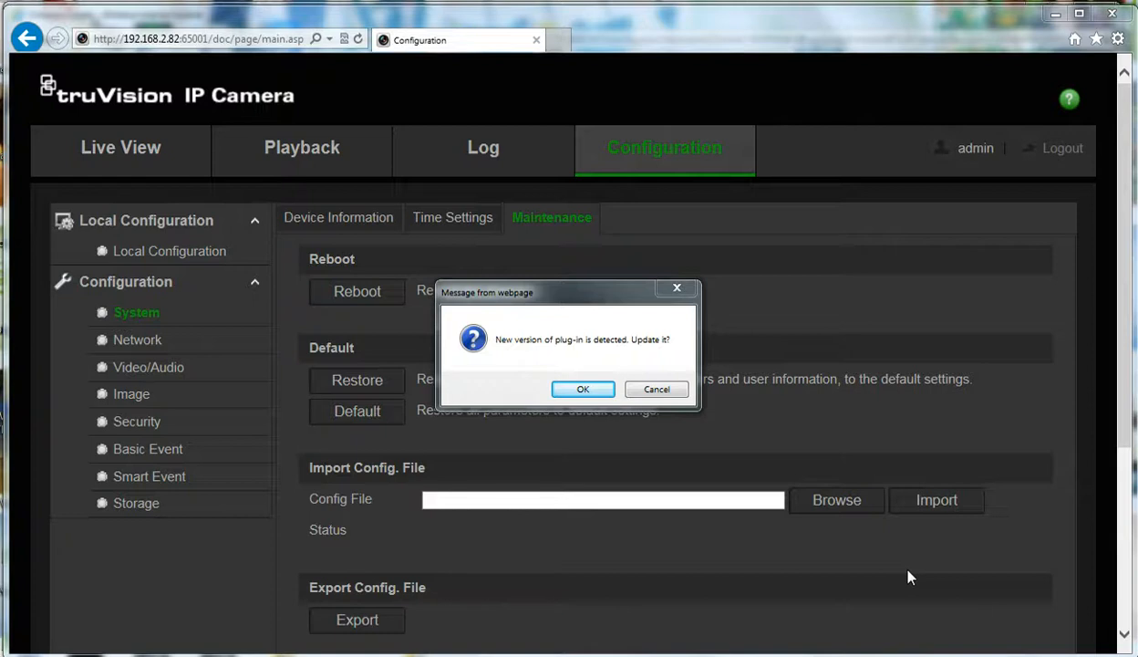
mouse_move(754, 408)
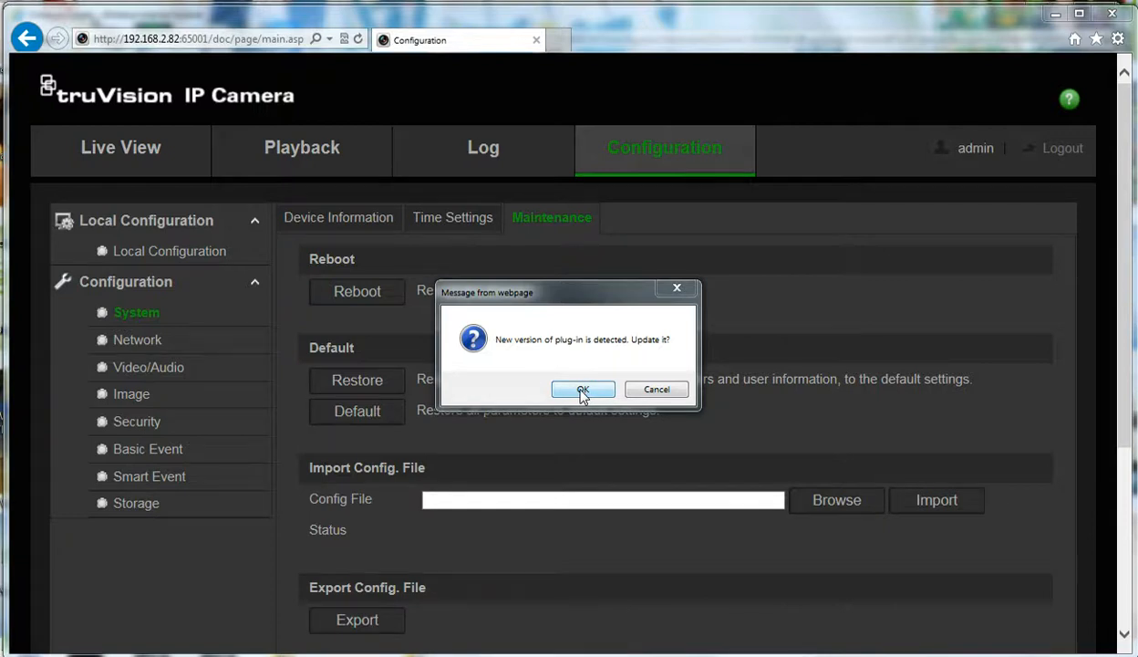
Accept the new plug-in version and let setup force-close browser windows
left_click(584, 390)
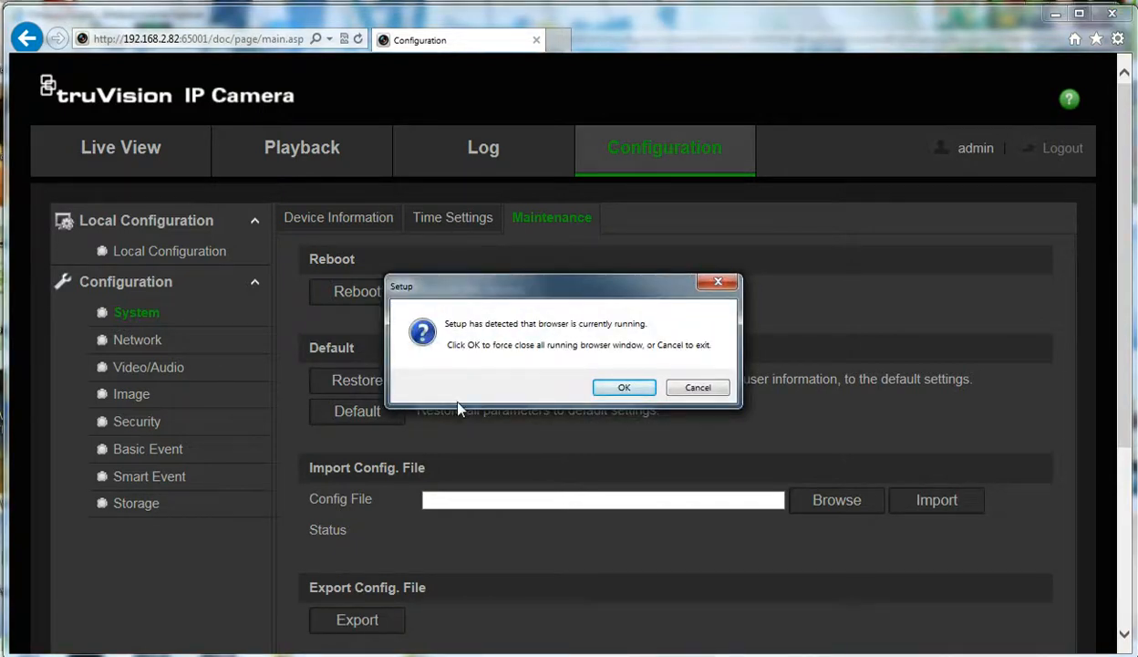
mouse_move(545, 337)
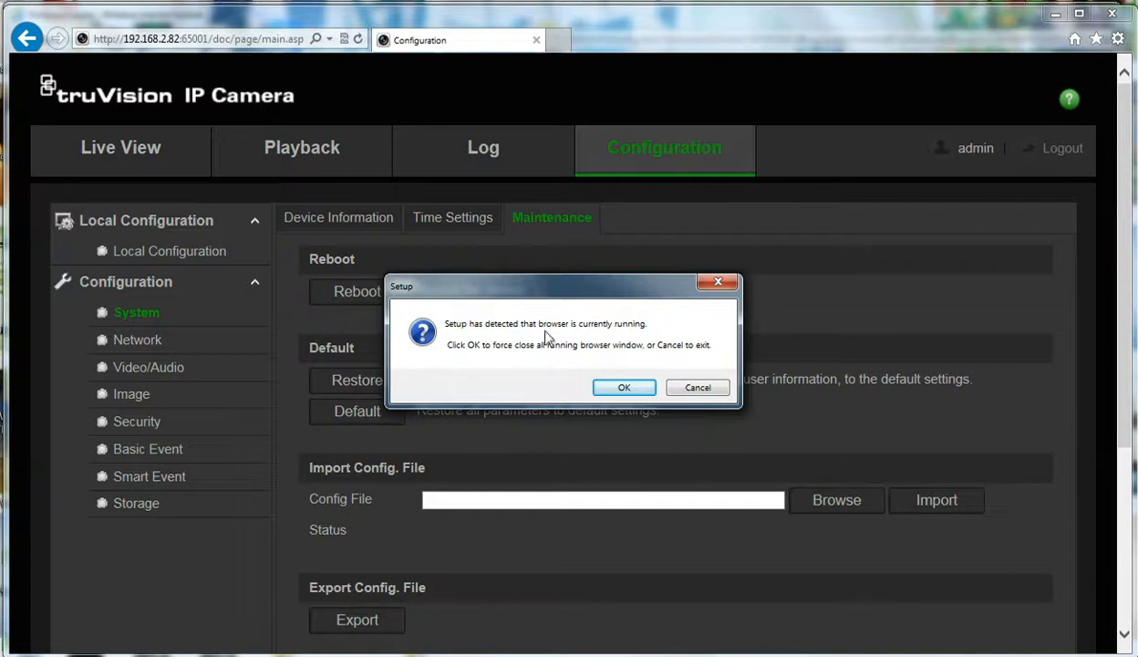
mouse_move(625, 353)
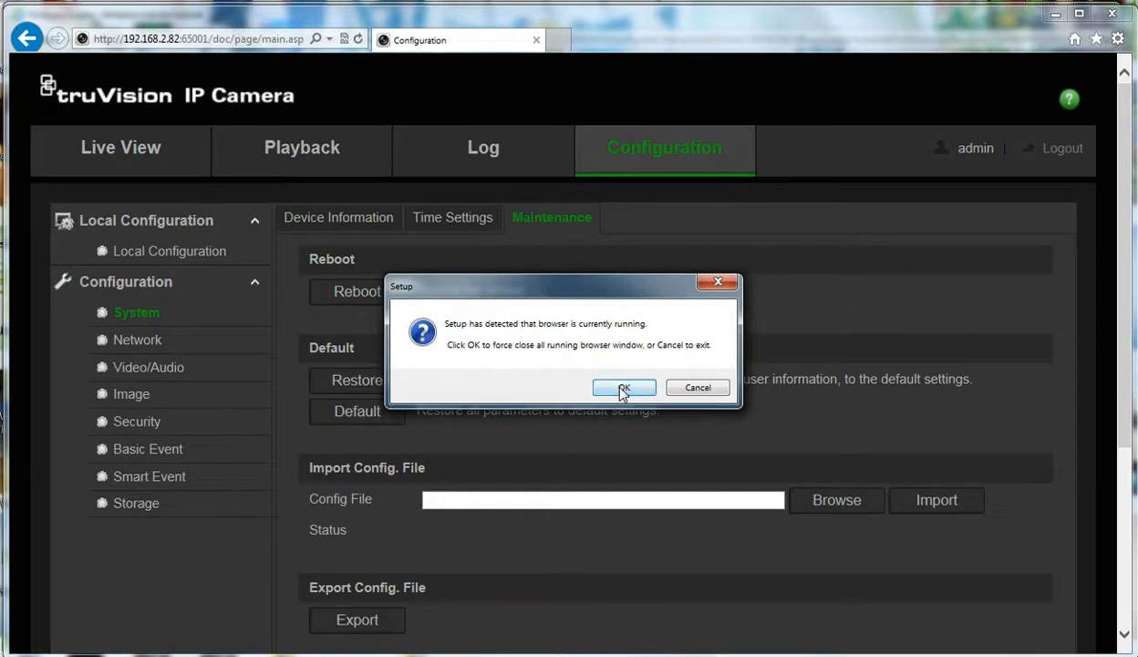
left_click(623, 387)
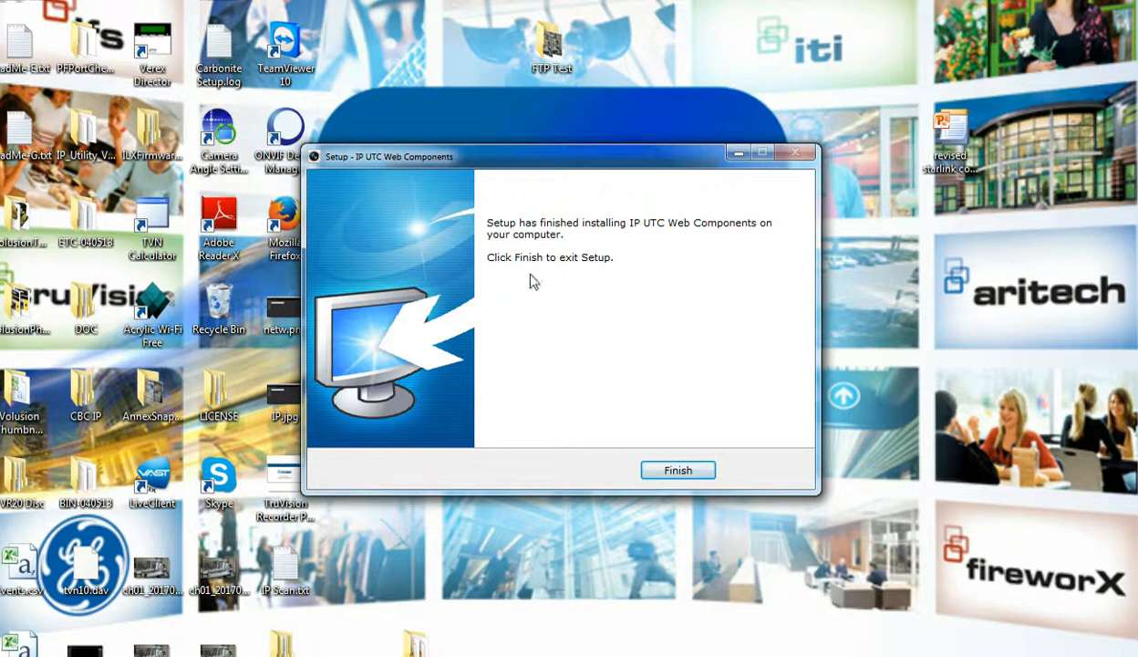
Finish the IP UTC Web Components setup wizard
left_click(677, 469)
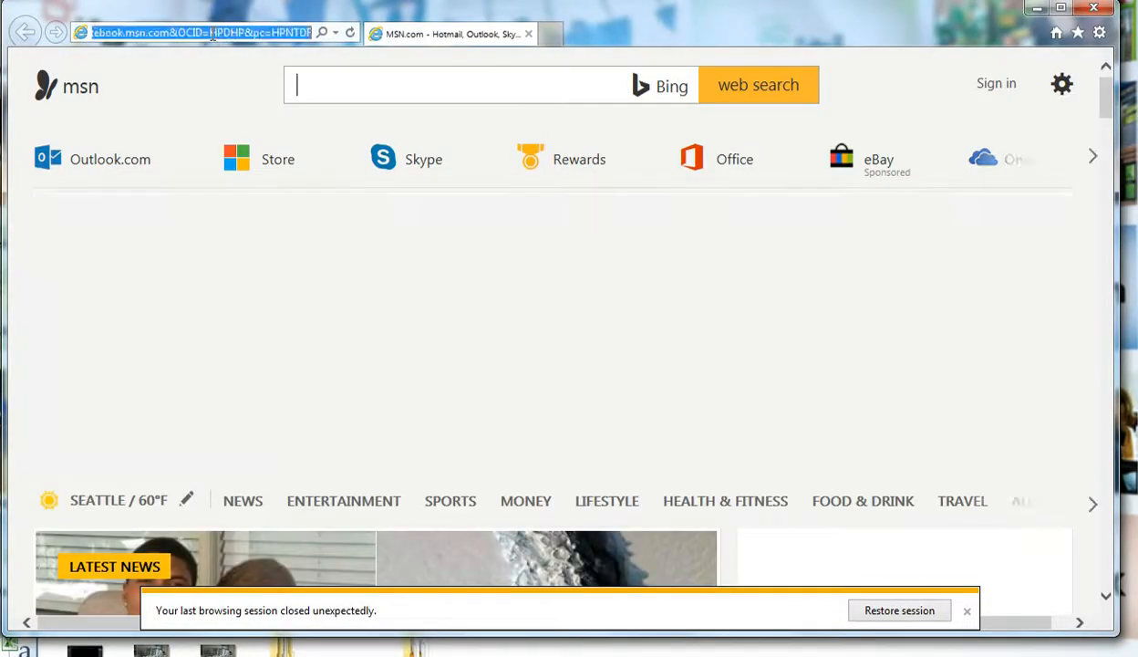
Load the camera login page at 192.168.2.82:65001 in Internet Explorer
type("192.168.2.82:65001/")
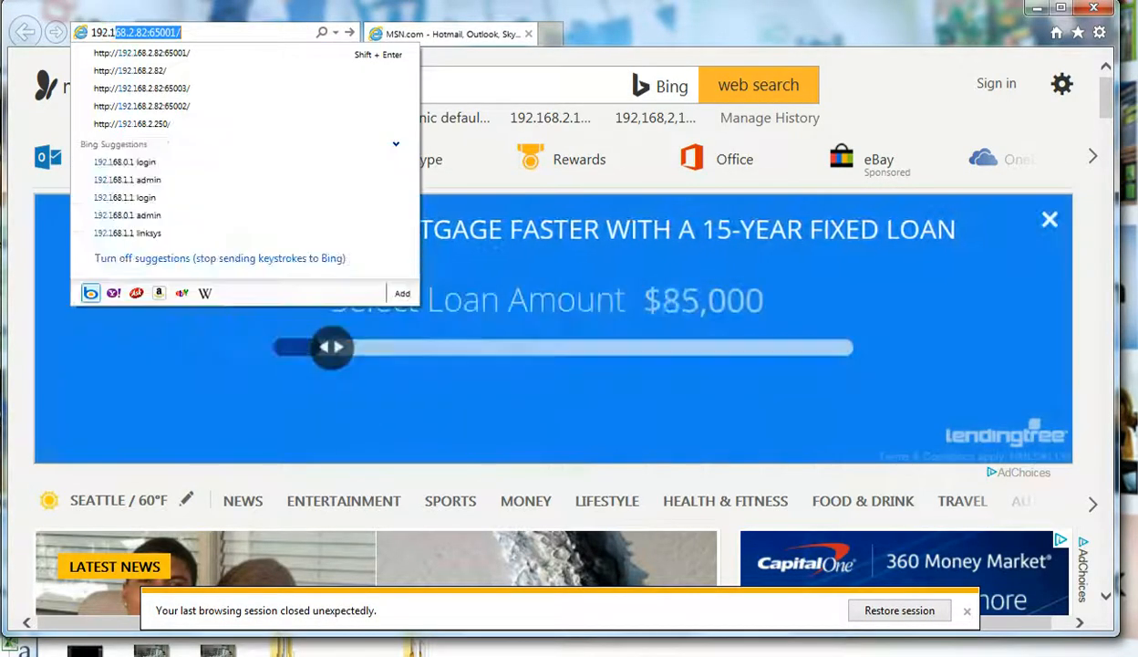
left_click_drag(332, 347, 411, 347)
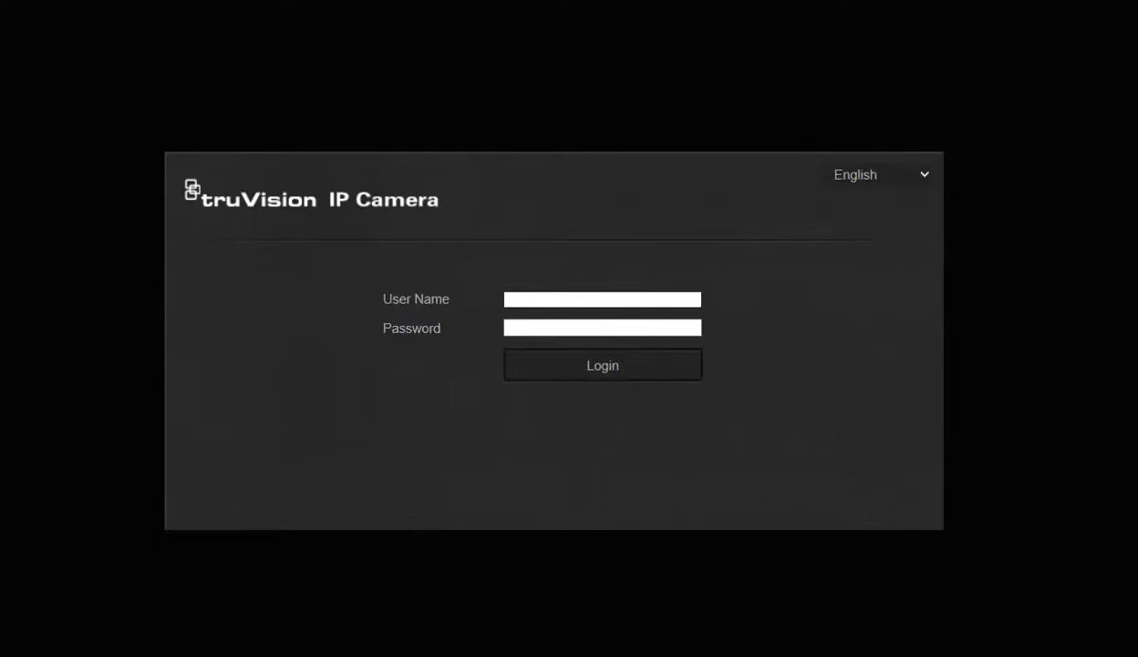
Log in as admin and tick 'Do not ask me again' on the default-password warning
left_click(602, 299)
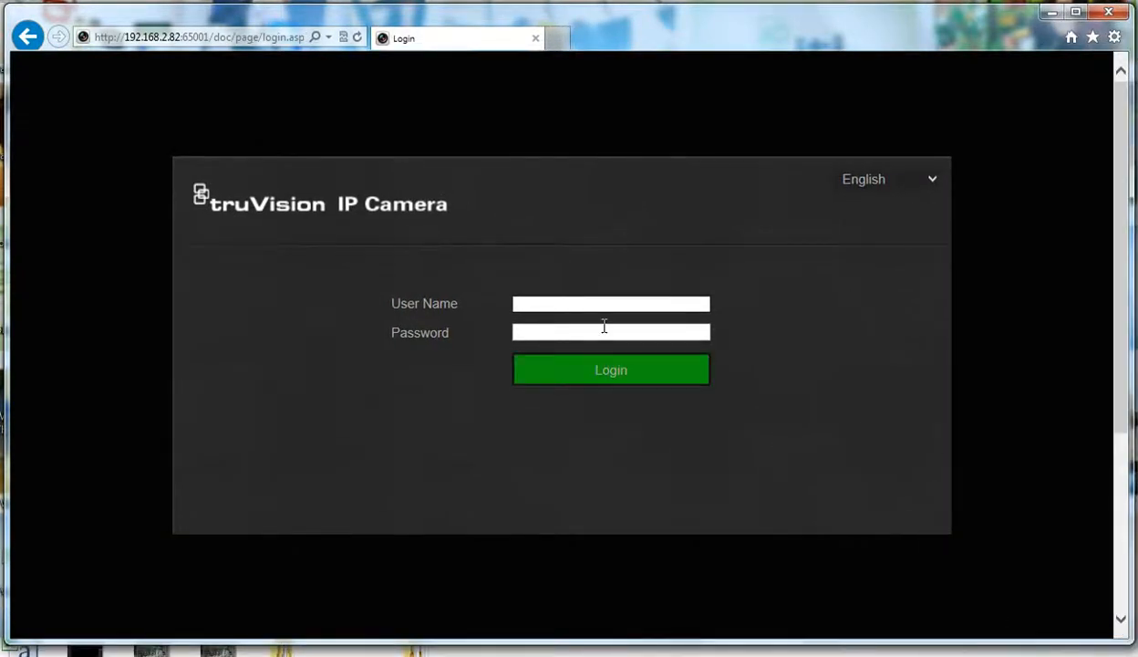
type("admin")
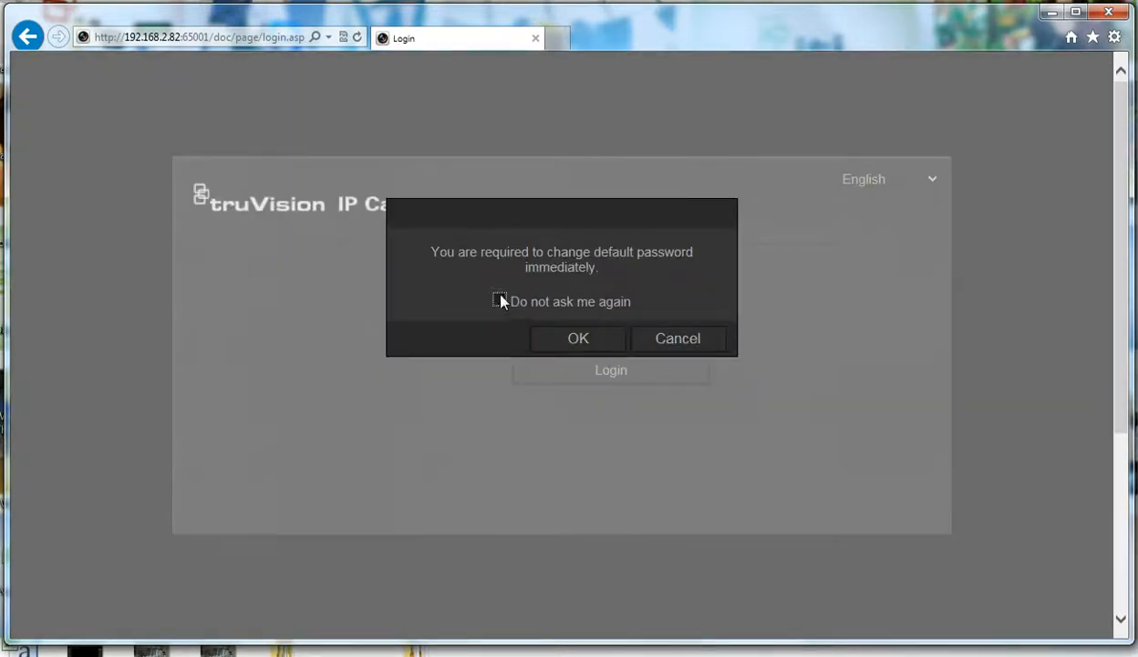
left_click(678, 338)
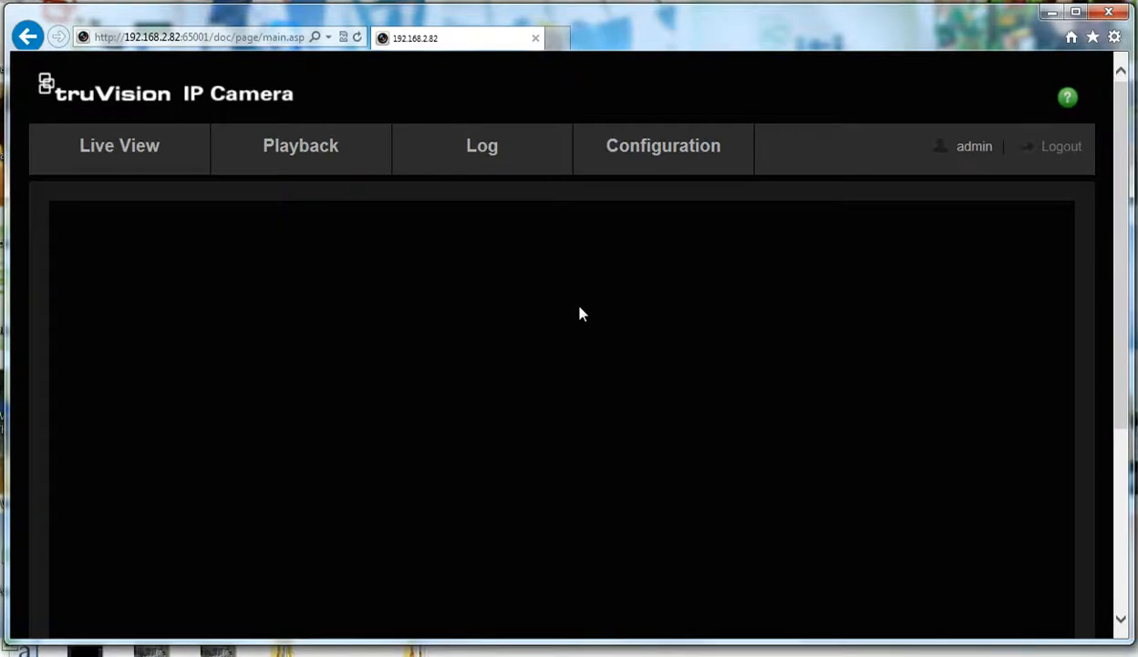
Confirm the password prompt and view Device Information showing firmware V5.2 FP13
left_click(663, 146)
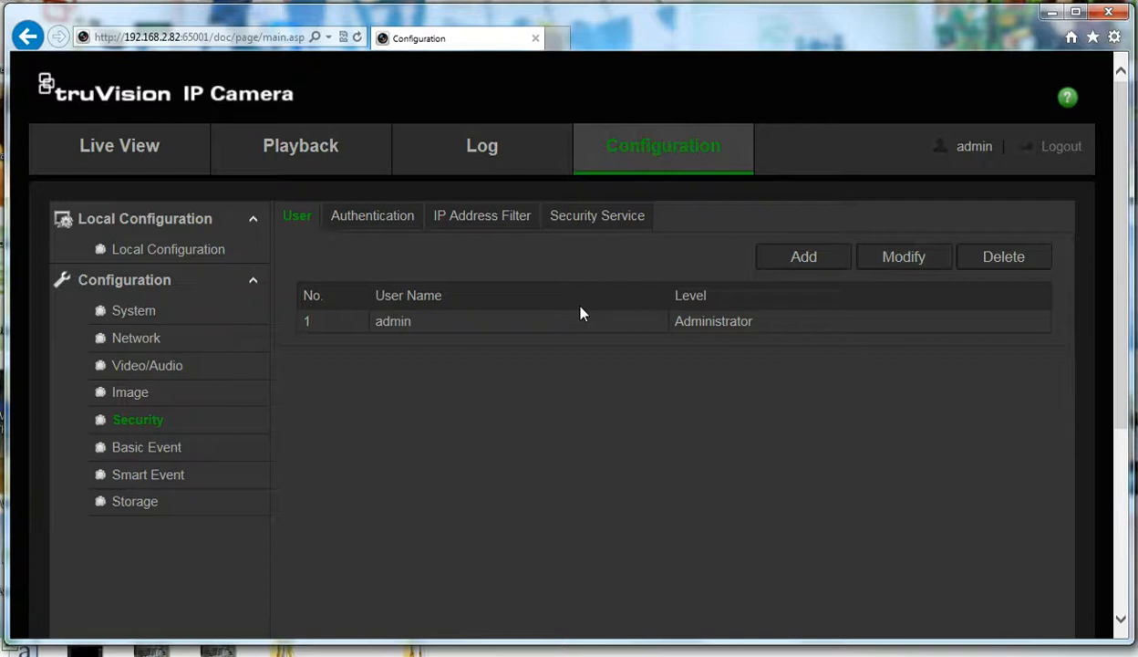
mouse_move(601, 301)
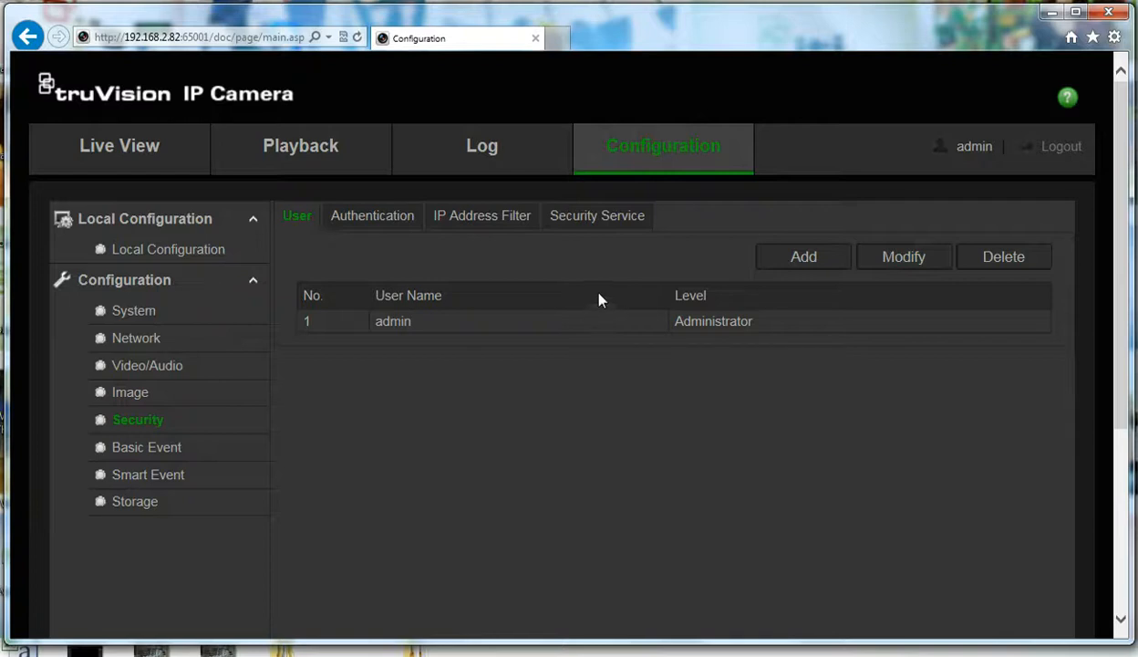
mouse_move(395, 152)
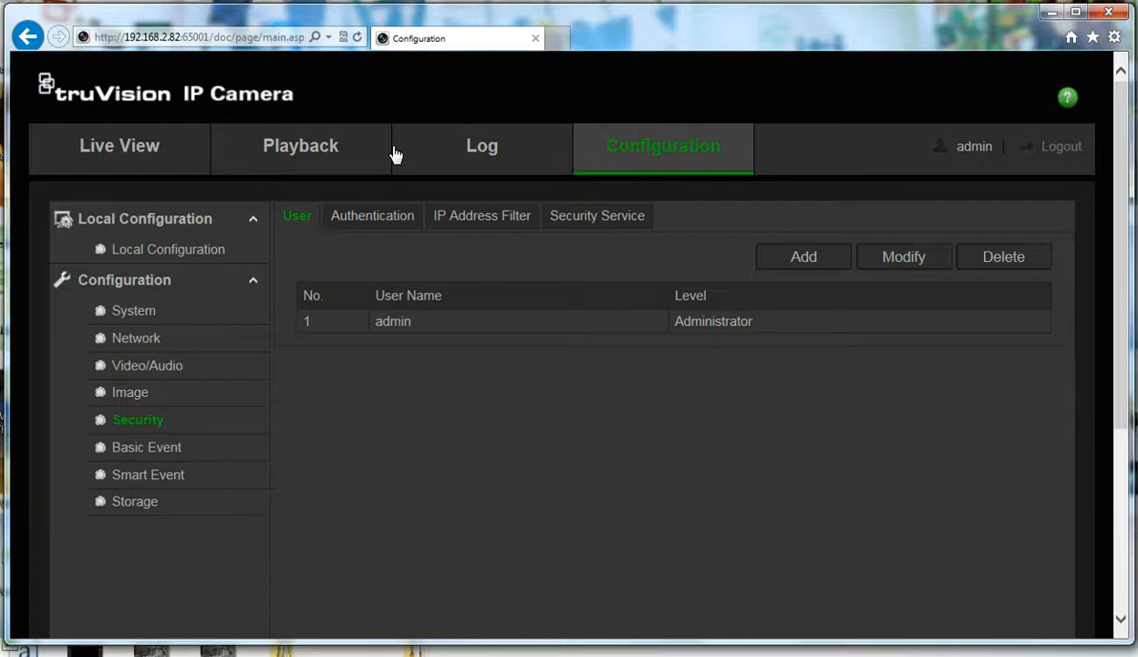
mouse_move(557, 126)
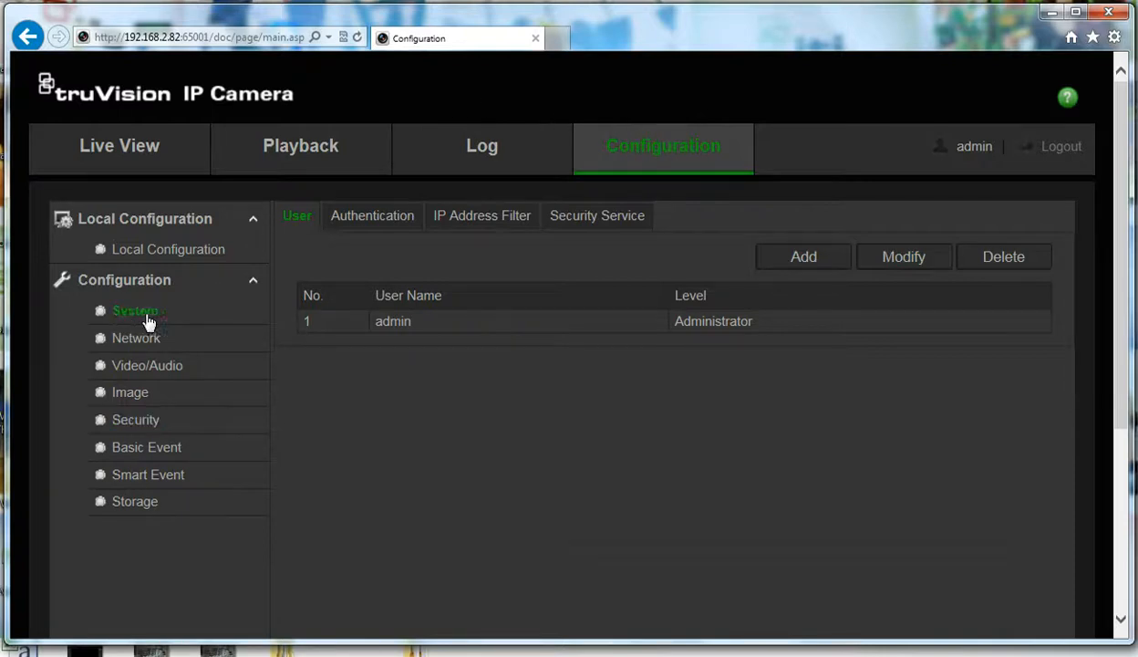
left_click(135, 310)
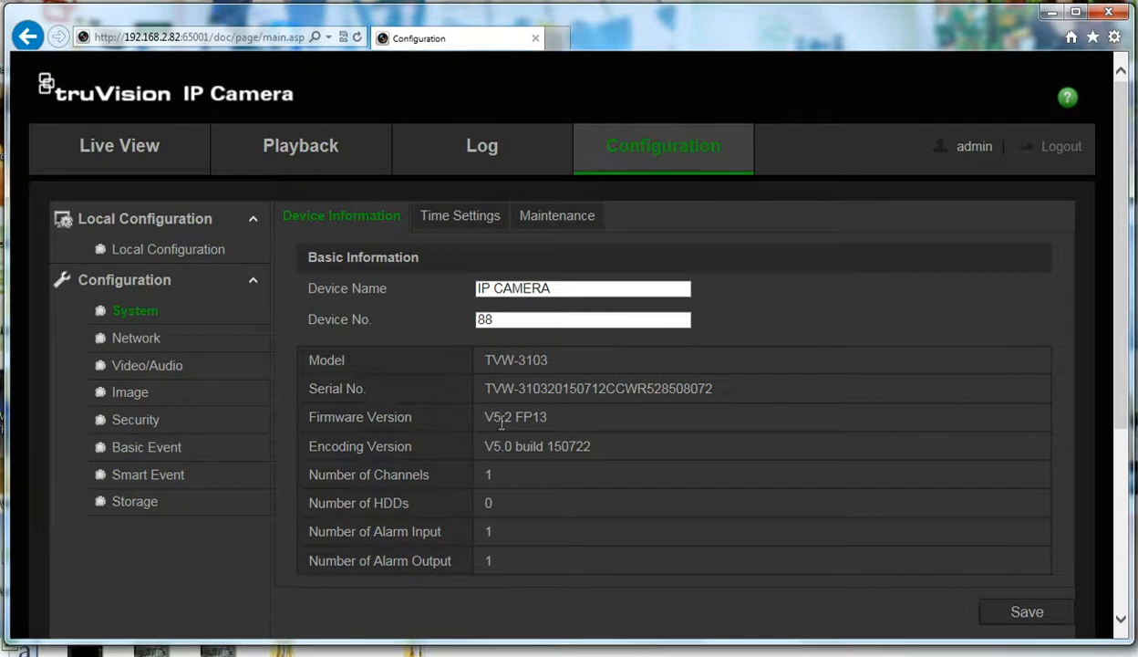
mouse_move(611, 406)
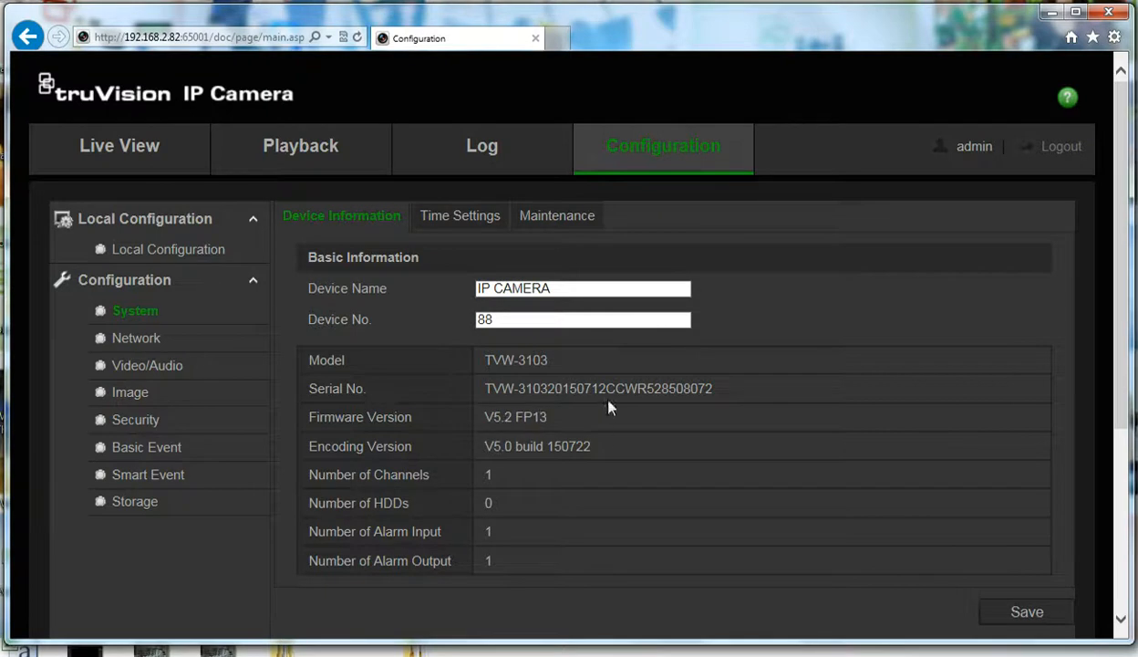
mouse_move(119, 146)
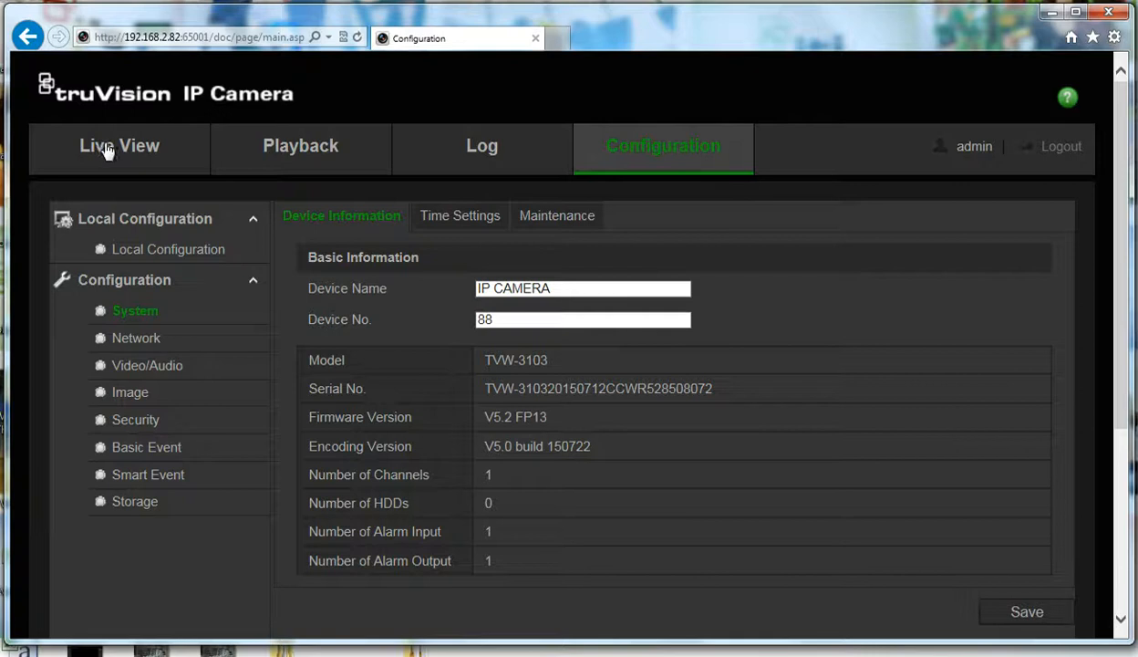
mouse_move(123, 165)
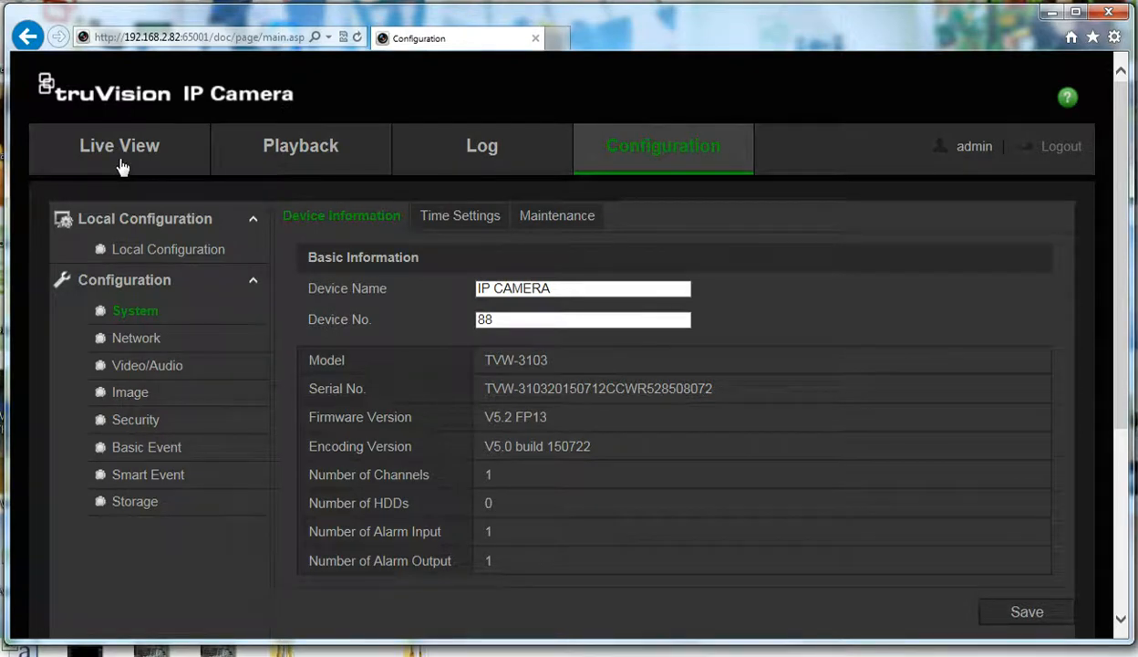
Switch to Live View to stream the camera's main video feed
left_click(119, 146)
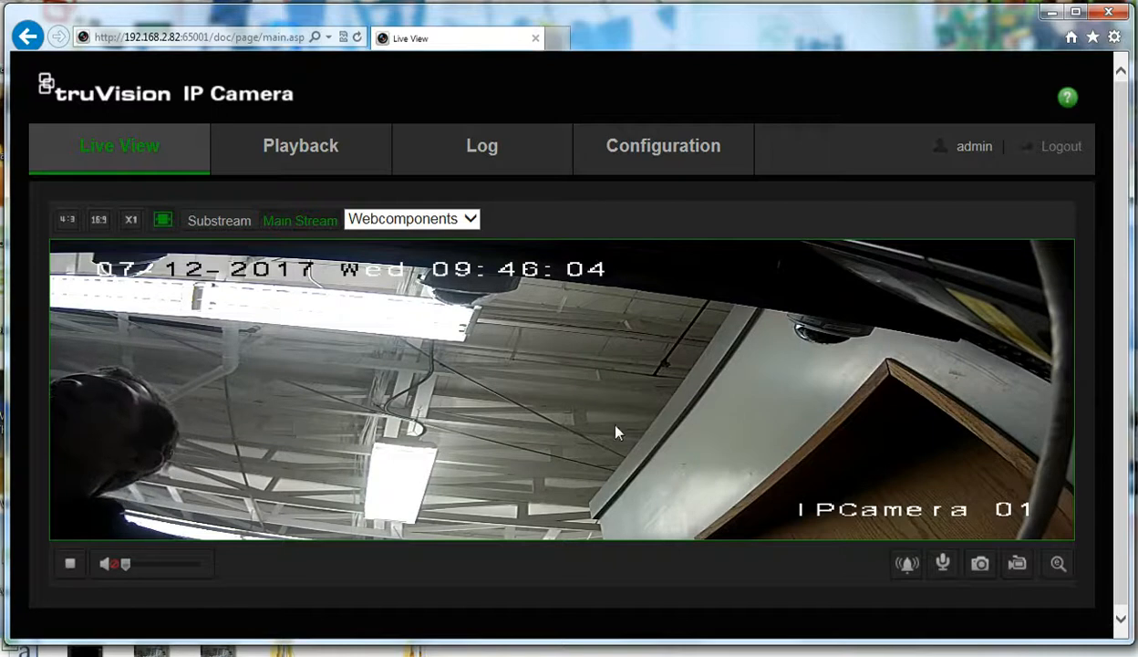
mouse_move(598, 195)
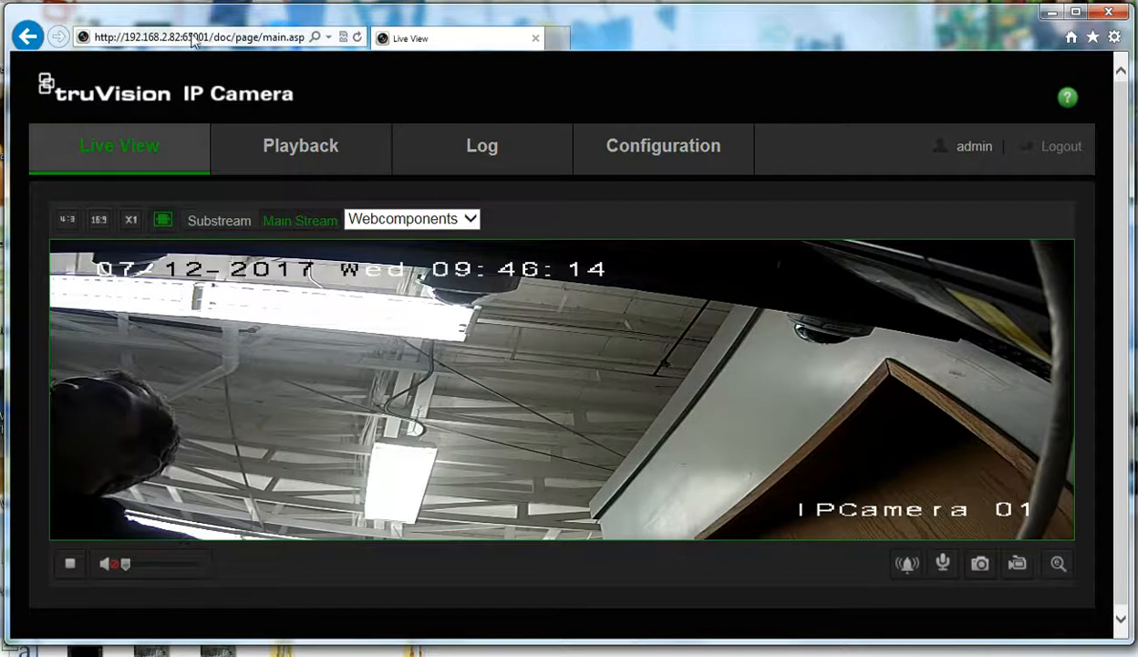
mouse_move(641, 262)
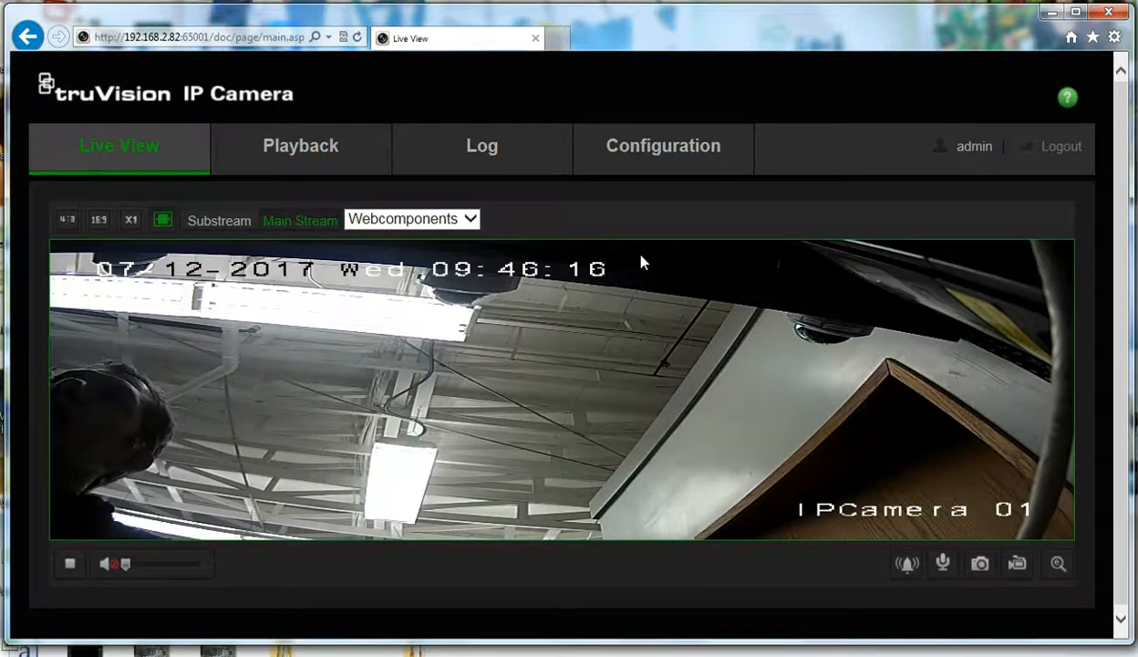